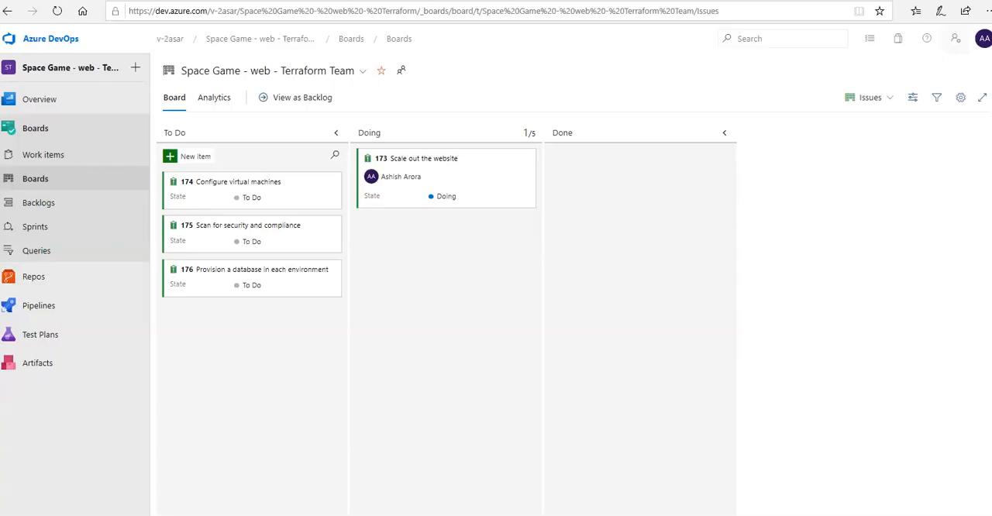
mouse_move(616, 432)
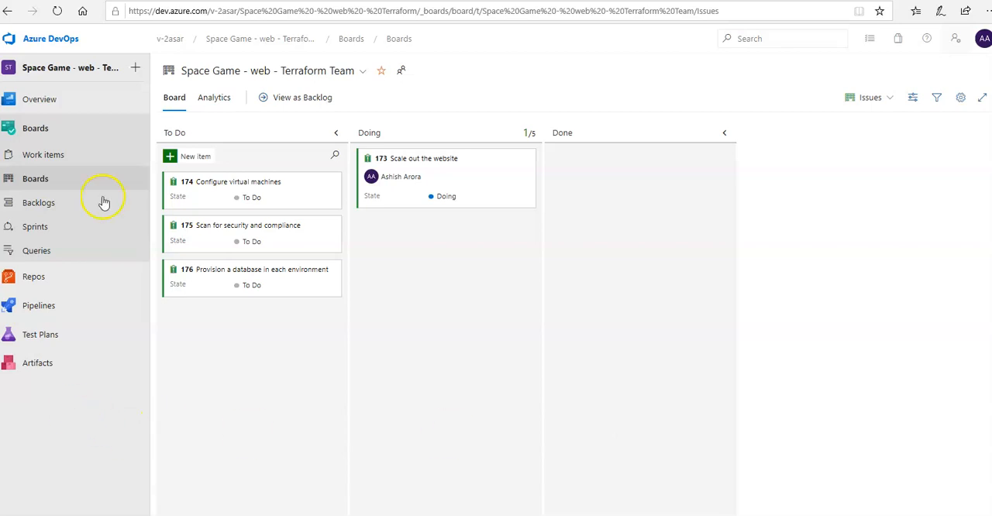
mouse_move(376, 316)
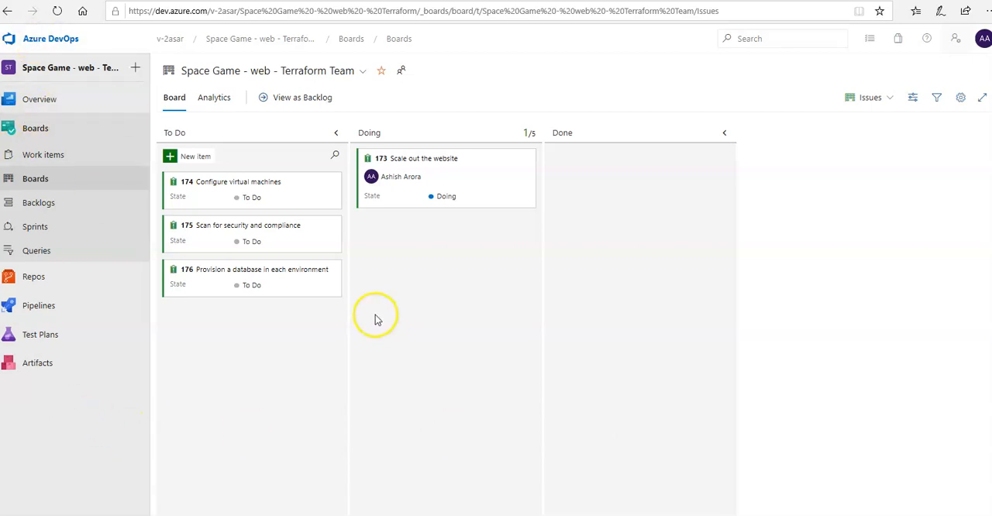
mouse_move(51, 39)
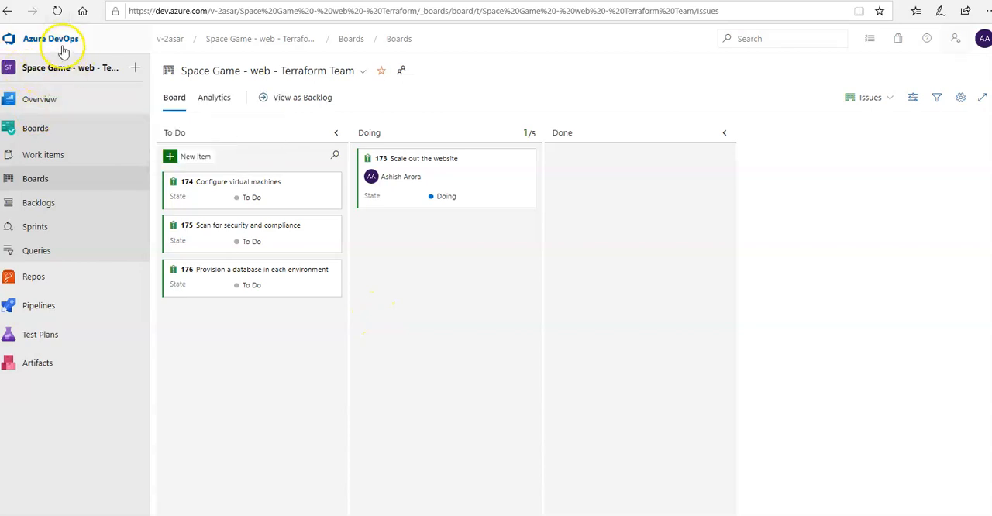
mouse_move(286, 39)
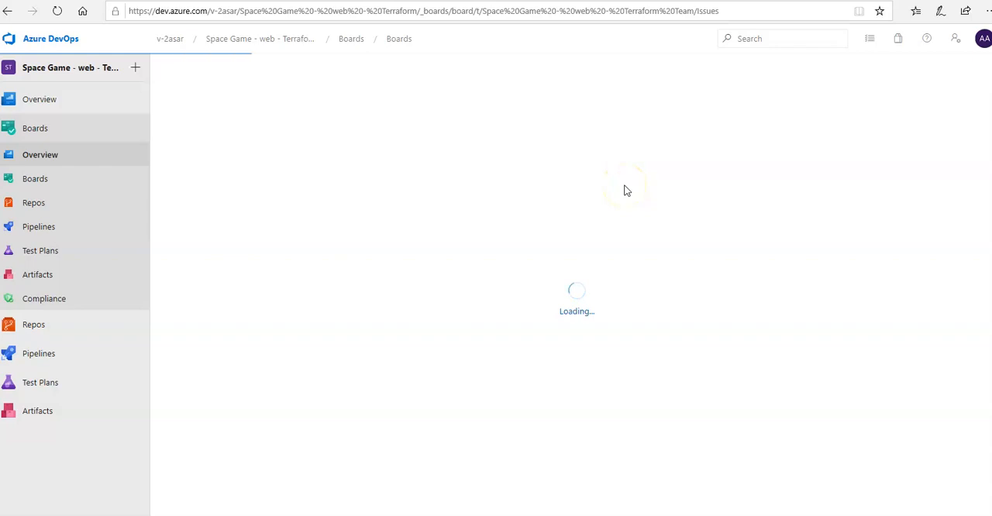
Go from the project summary to Project settings and scroll to the Pipelines section
left_click(39, 98)
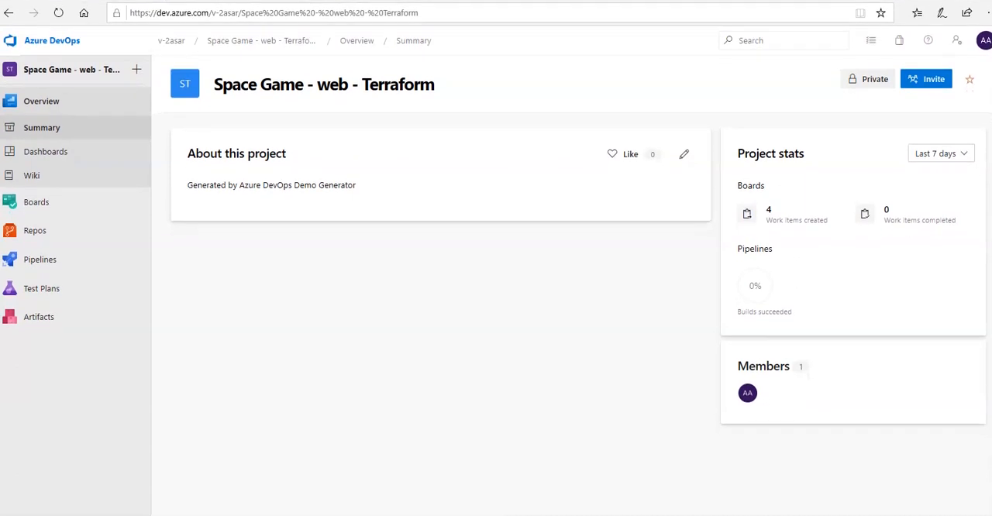
mouse_move(347, 494)
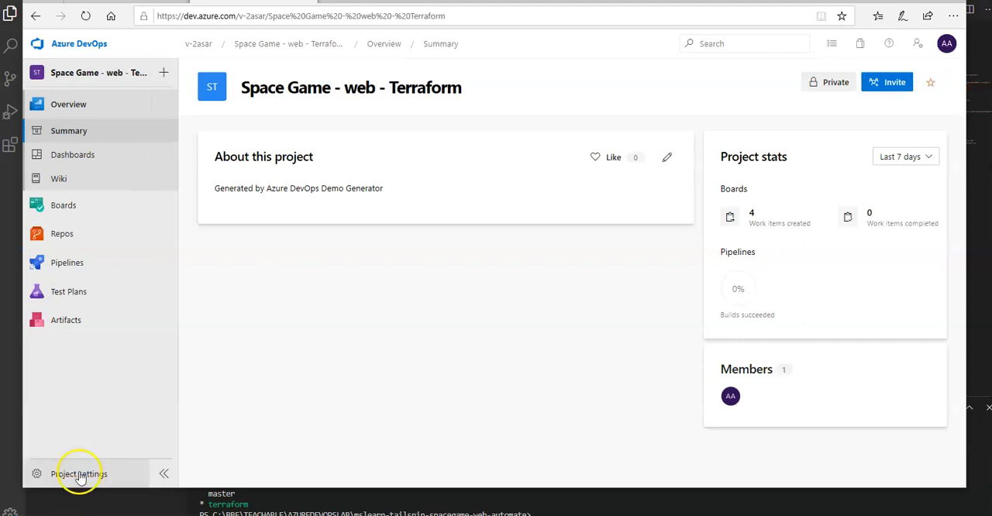
left_click(79, 474)
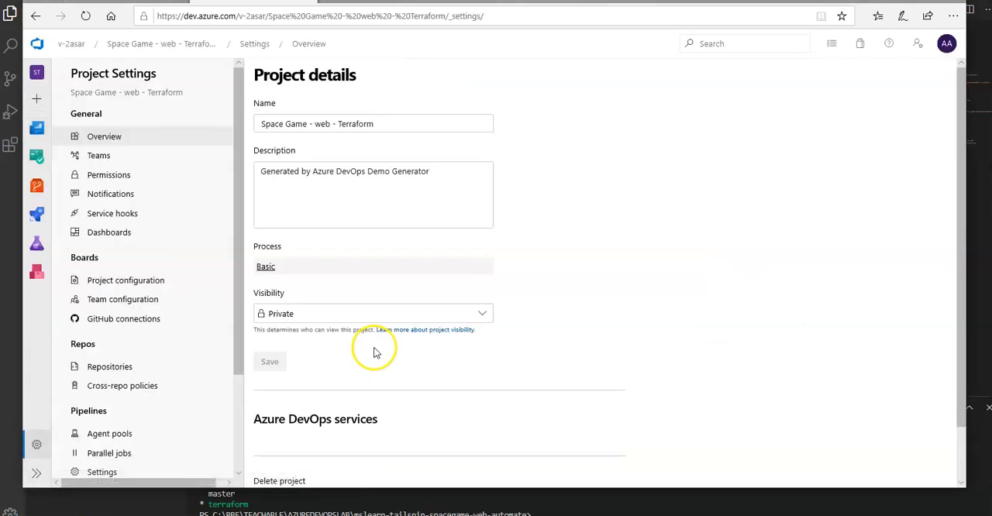
scroll("down", 3)
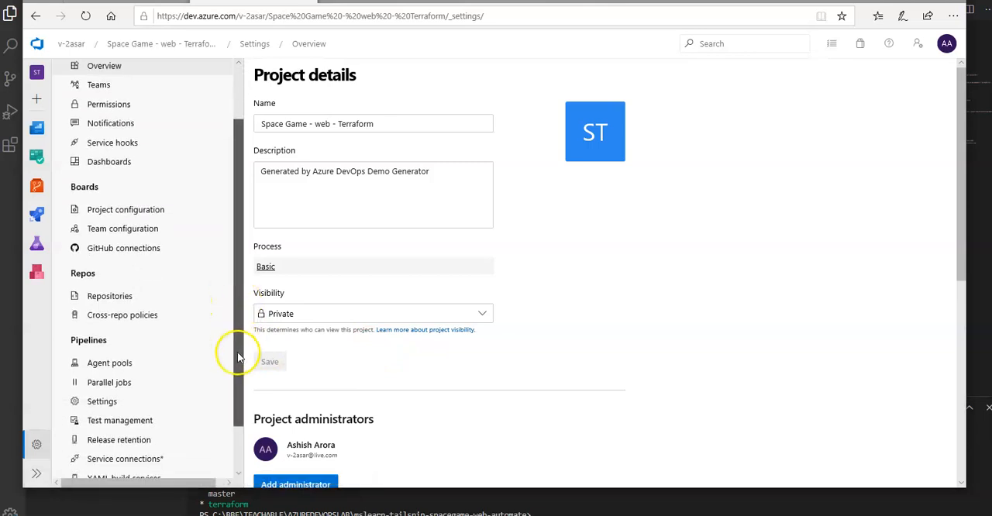
scroll("down", 3)
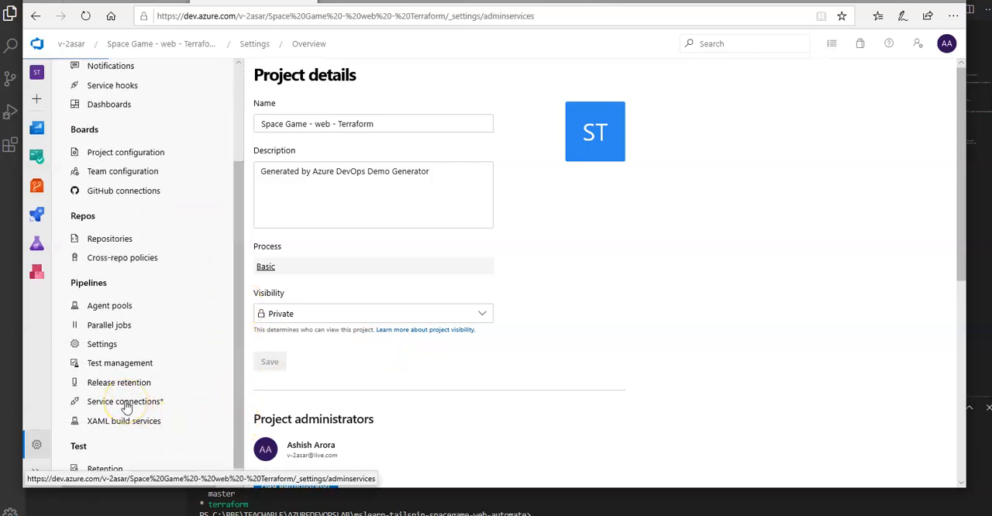
Inspect the GitHub_69cc250c connection under Service connections, then return to the list
left_click(125, 401)
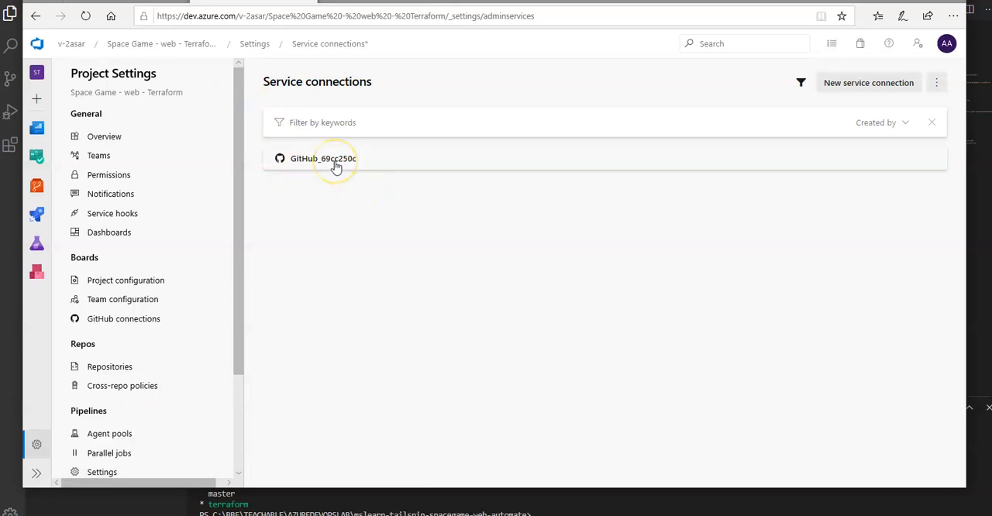
mouse_move(333, 163)
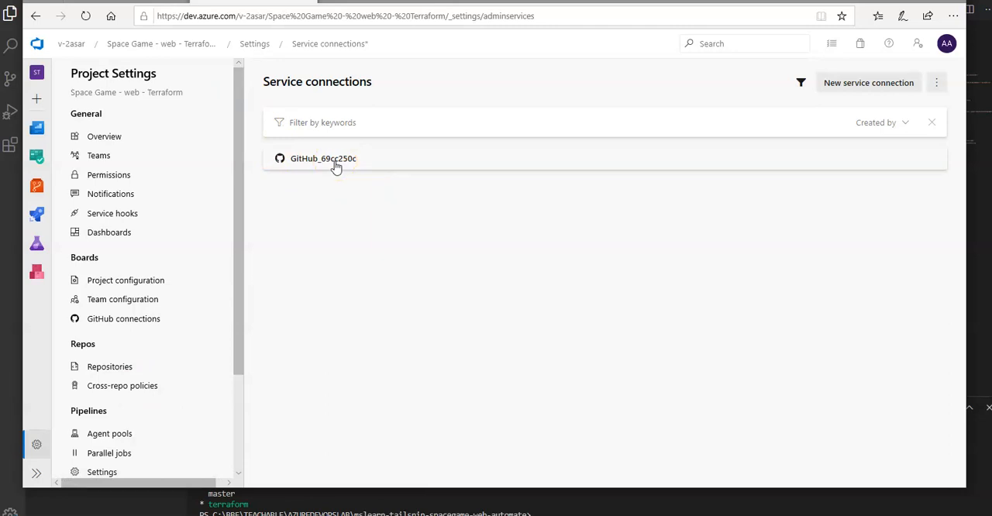
left_click(324, 159)
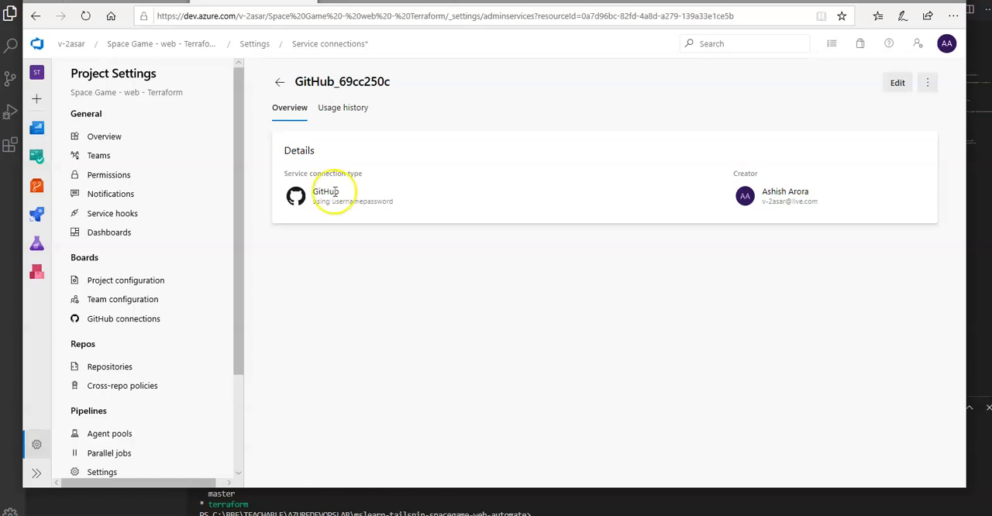
left_click(279, 82)
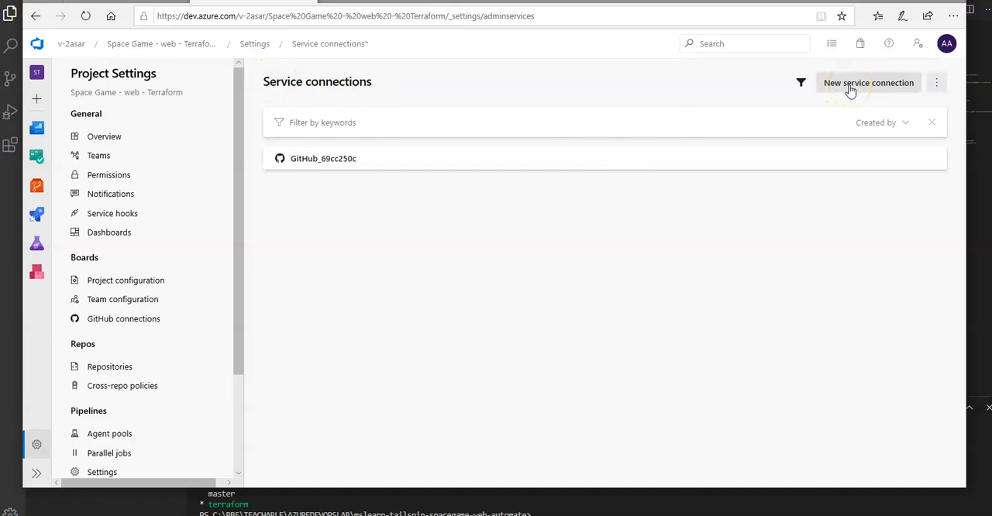
Choose Azure Resource Manager as the new service connection type and continue
left_click(869, 83)
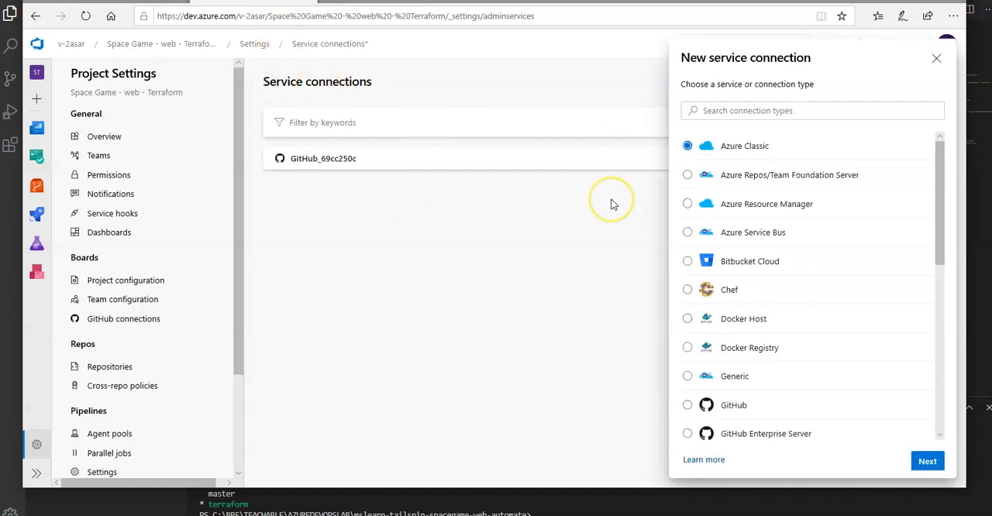
mouse_move(613, 204)
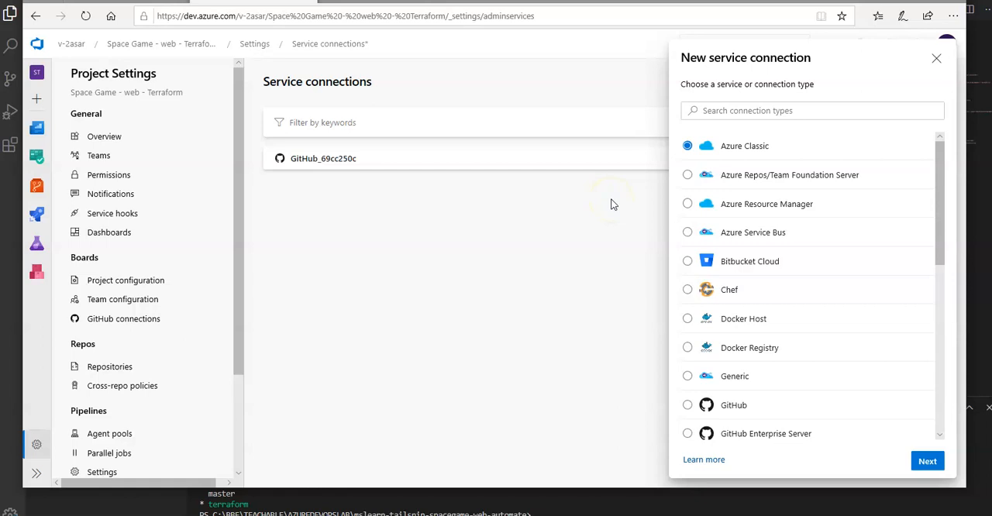
mouse_move(786, 215)
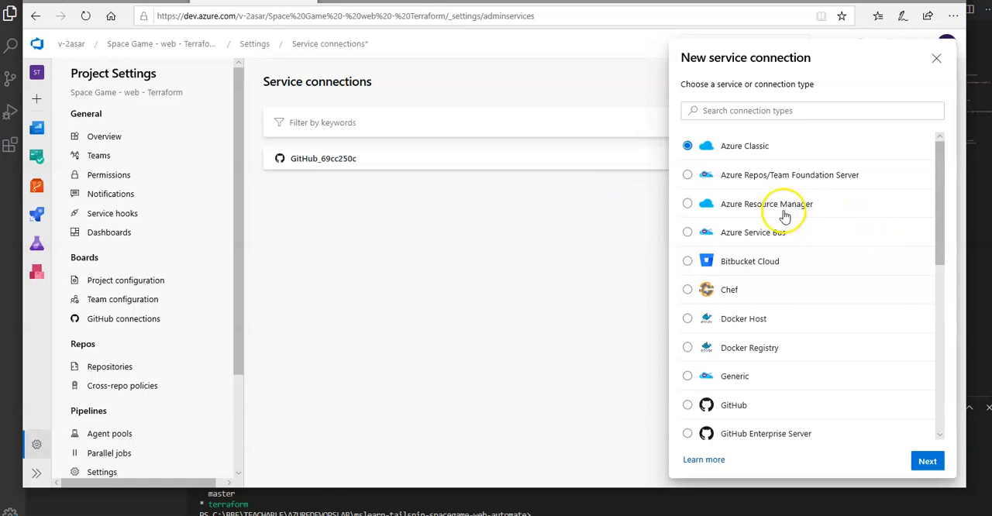
mouse_move(702, 318)
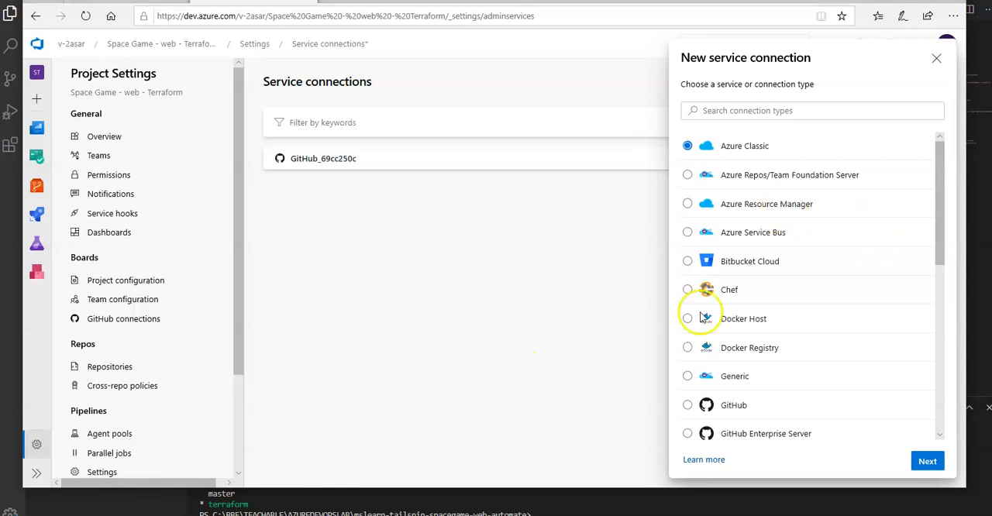
left_click(688, 203)
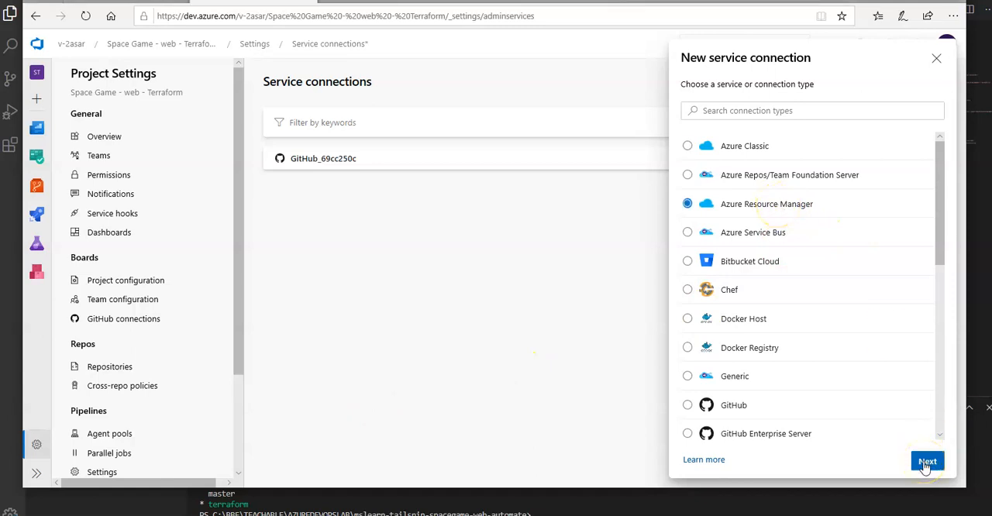
left_click(928, 461)
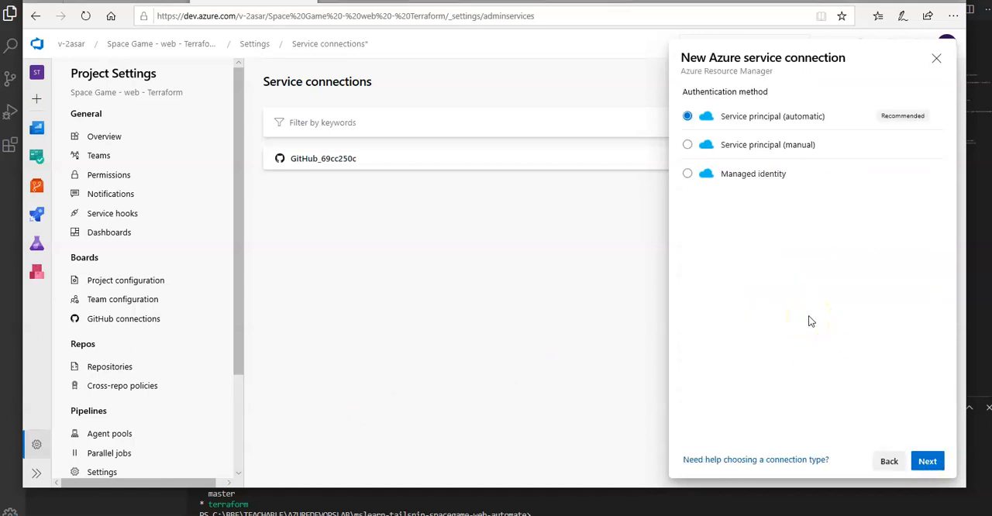
mouse_move(801, 124)
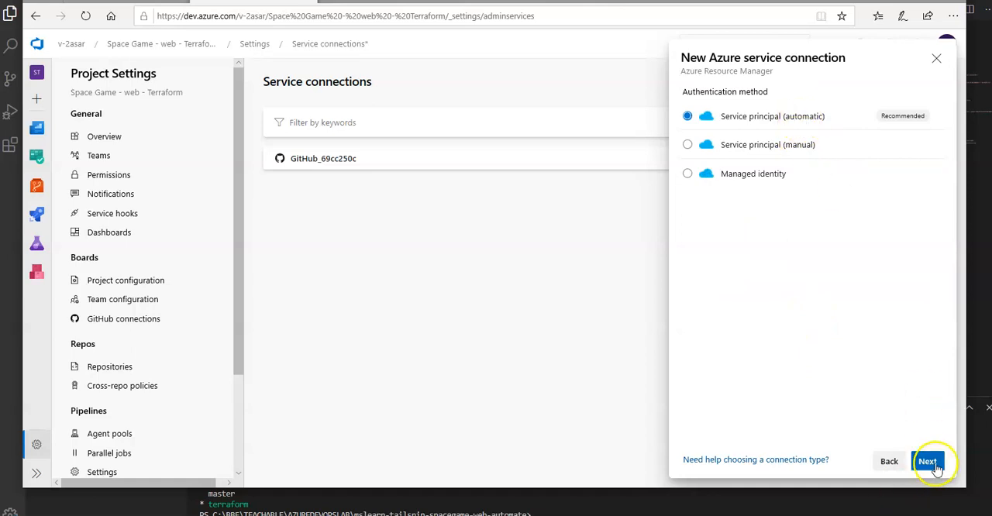
Keep Service principal (automatic), pick the Pay-As-You-Go subscription, and load resource groups
left_click(928, 461)
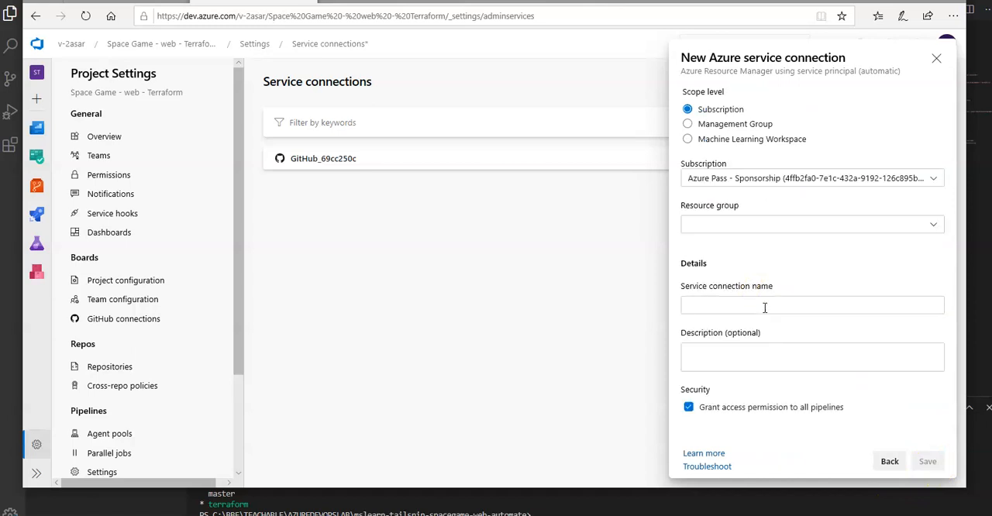
left_click(933, 178)
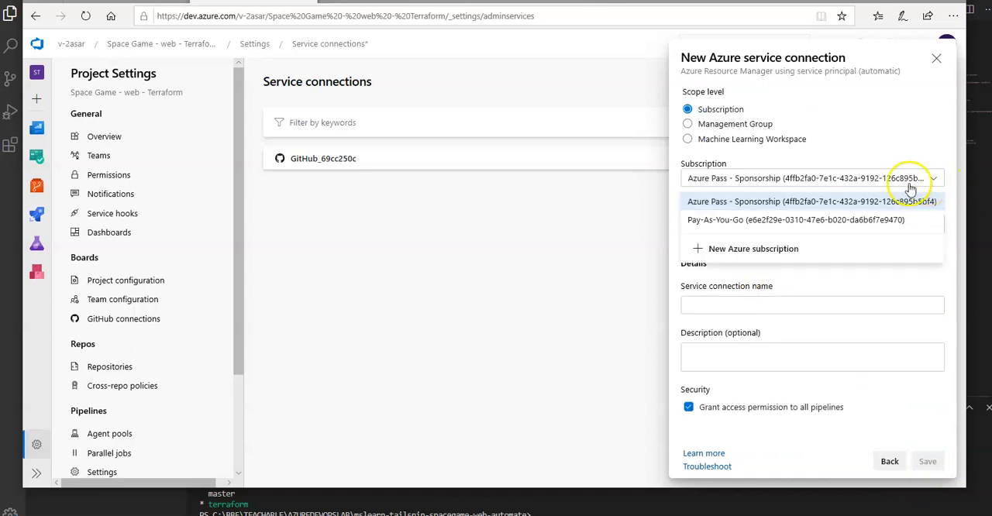
left_click(795, 219)
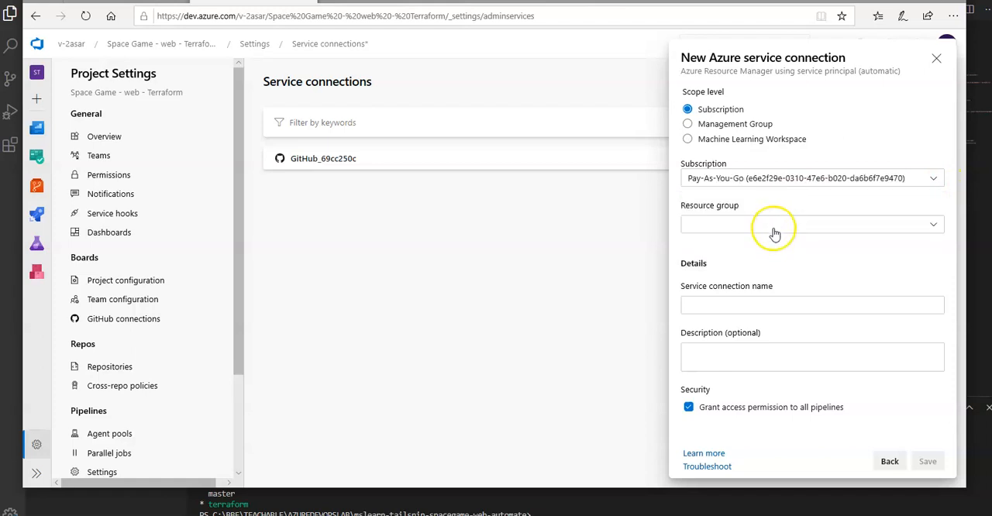
left_click(811, 224)
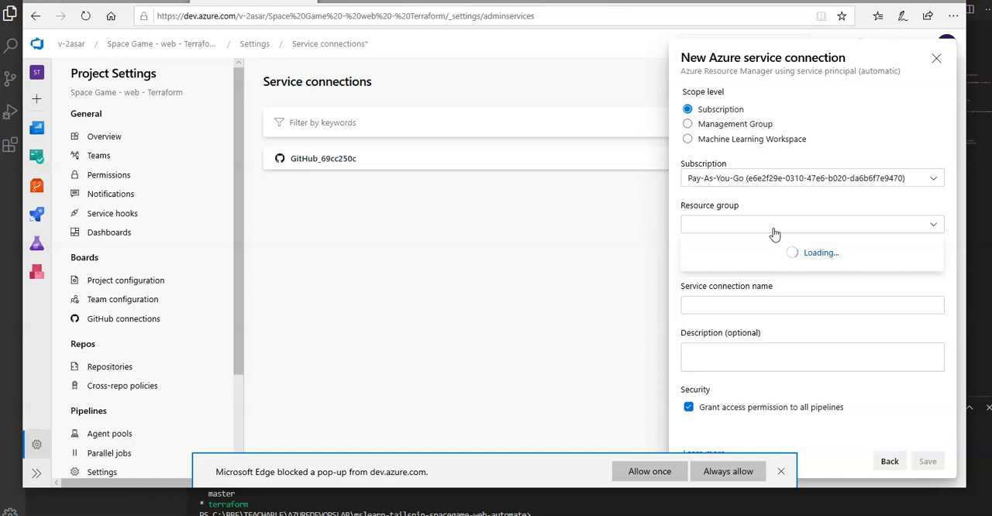
mouse_move(610, 424)
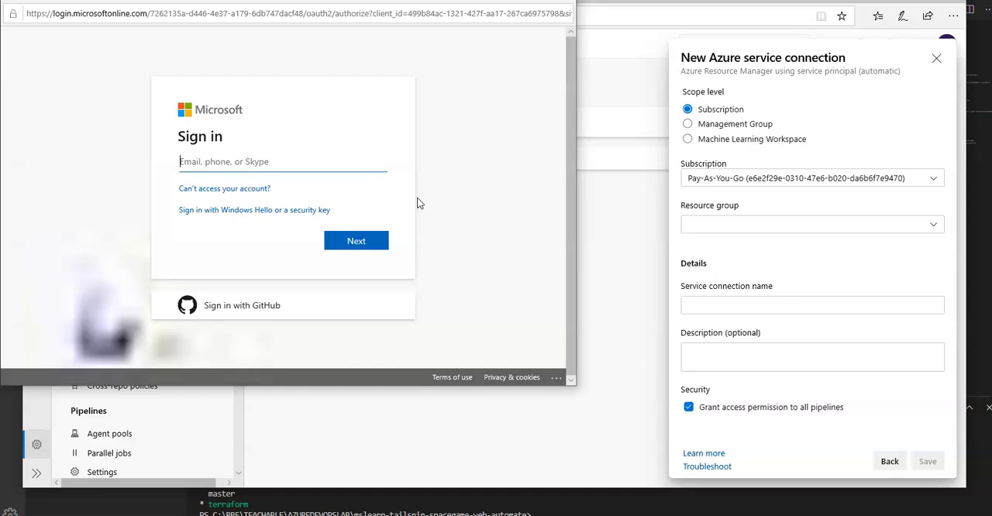
type("V-2")
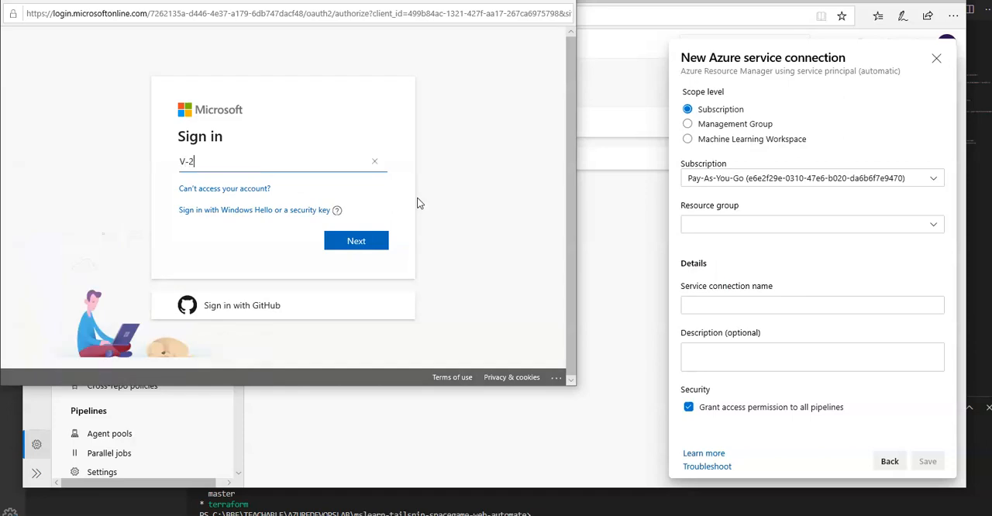
type("ASA")
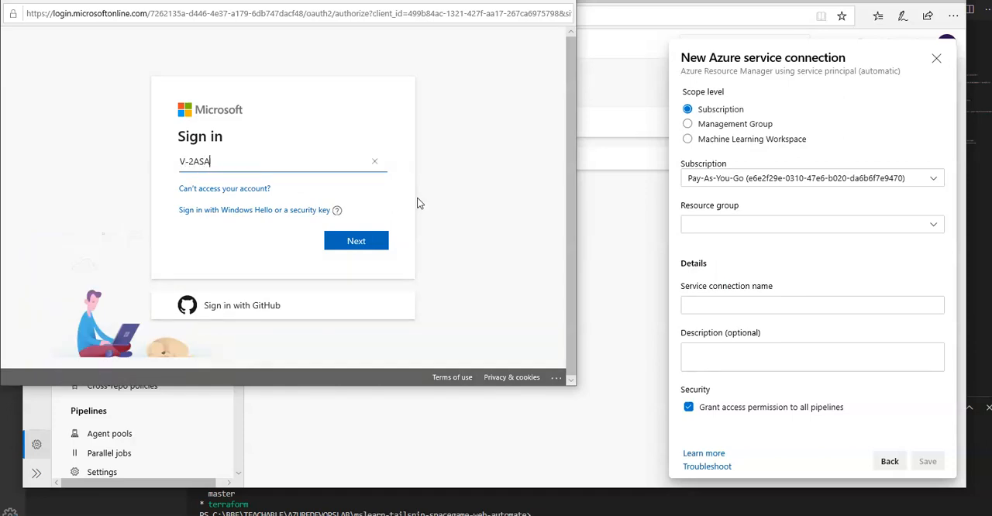
left_click(375, 161)
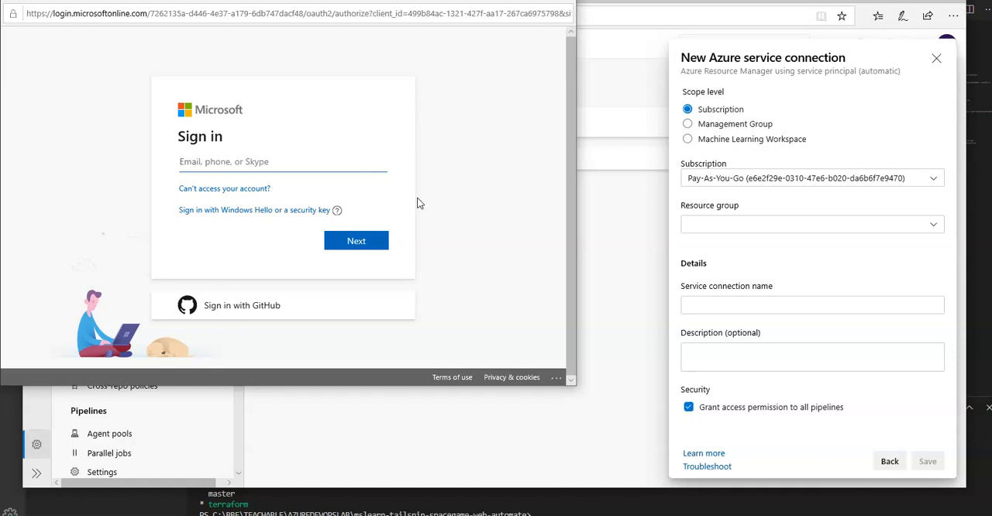
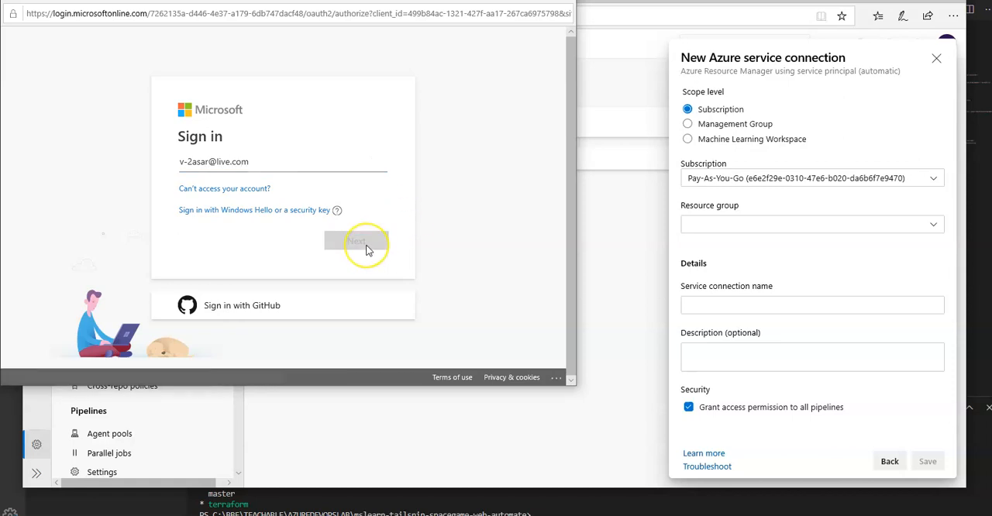
left_click(357, 241)
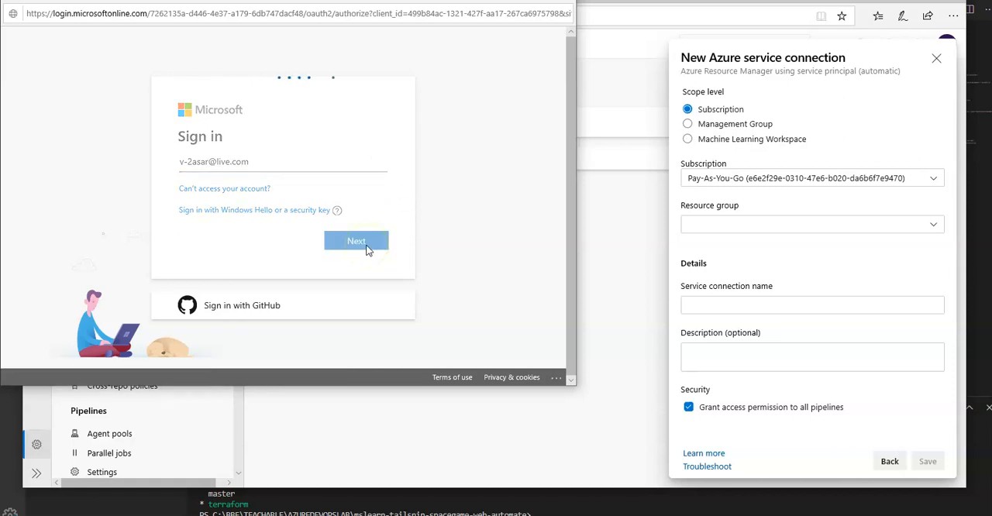
left_click(356, 241)
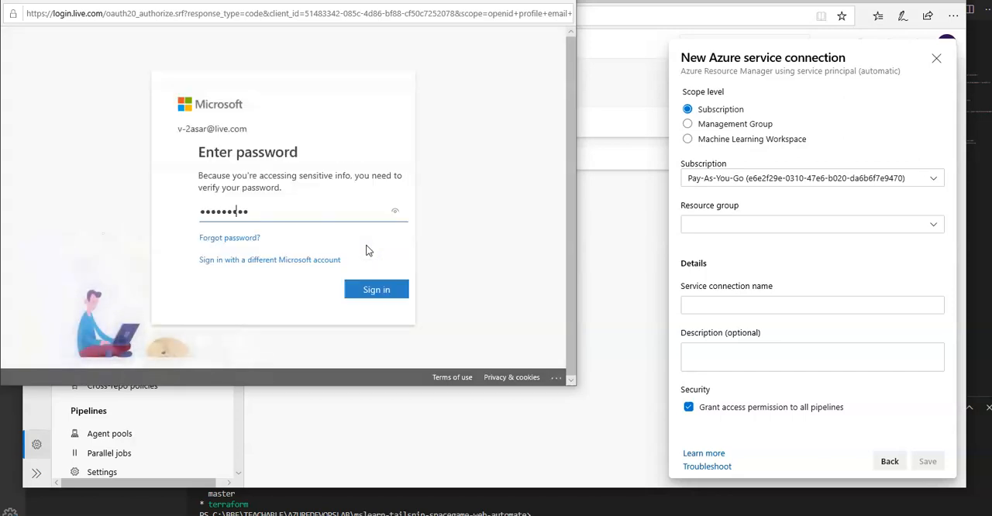
left_click(376, 289)
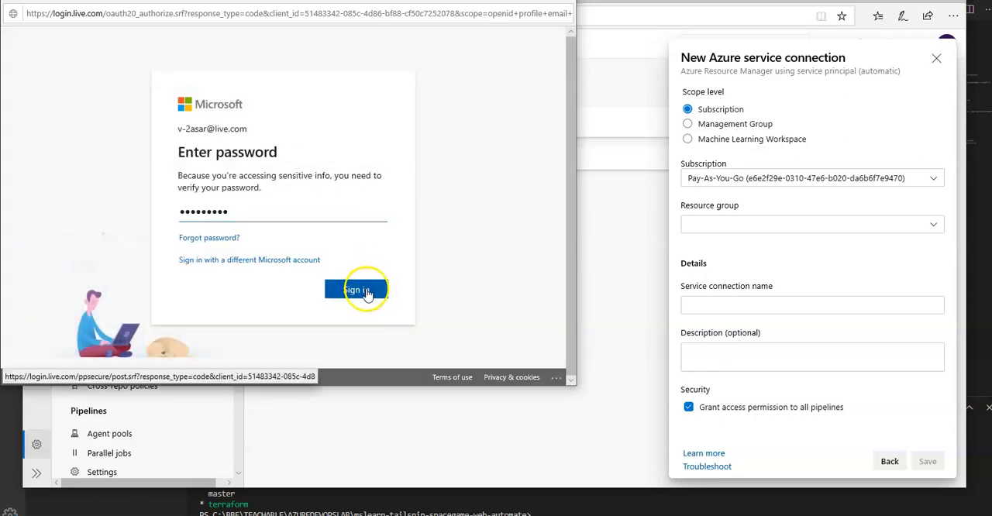
left_click(357, 289)
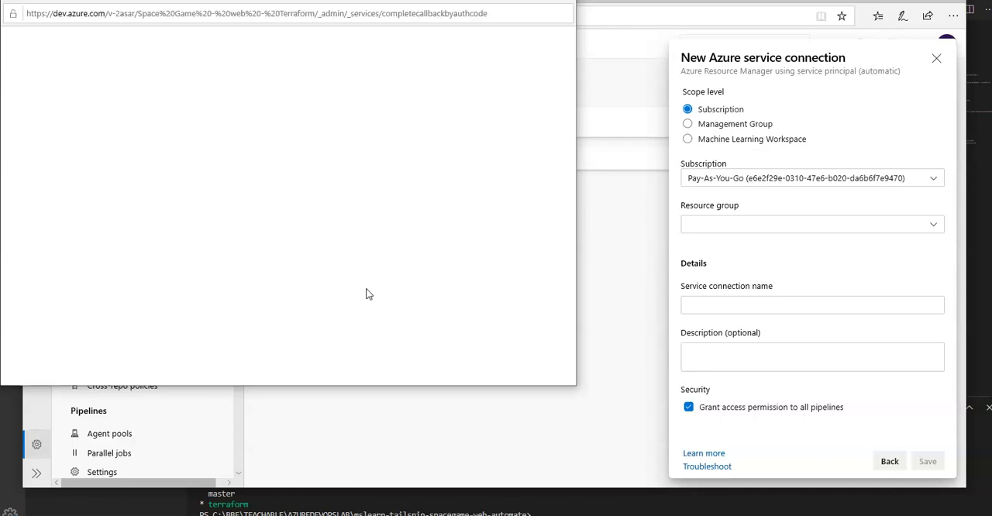
mouse_move(752, 246)
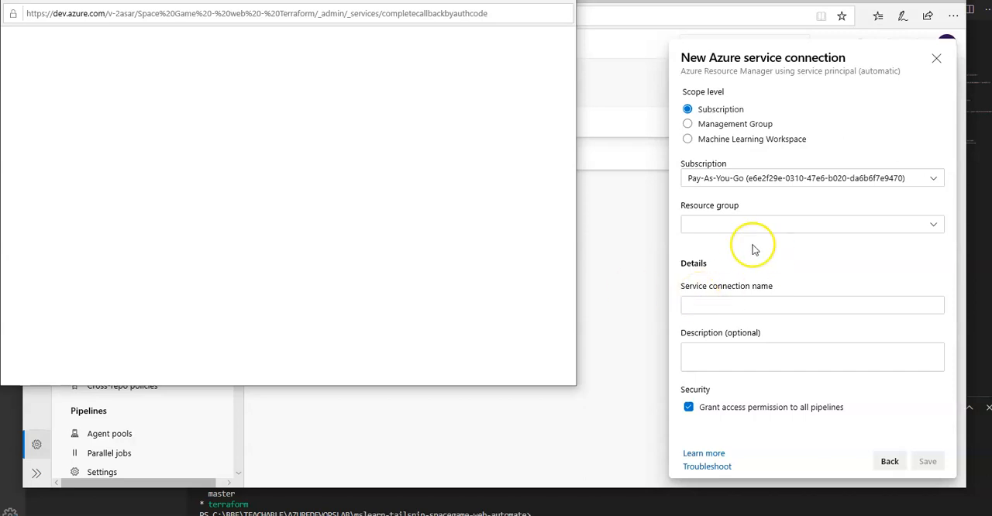
mouse_move(411, 279)
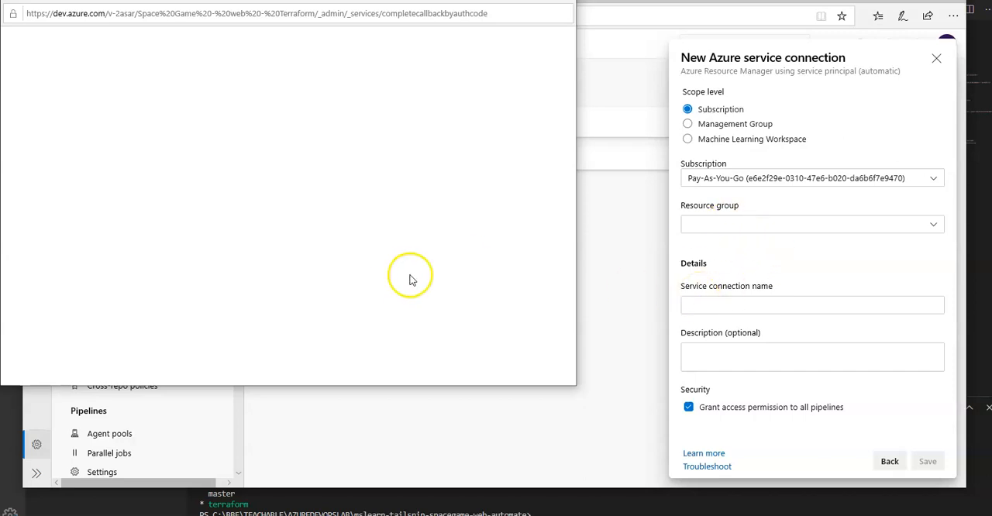
mouse_move(37, 474)
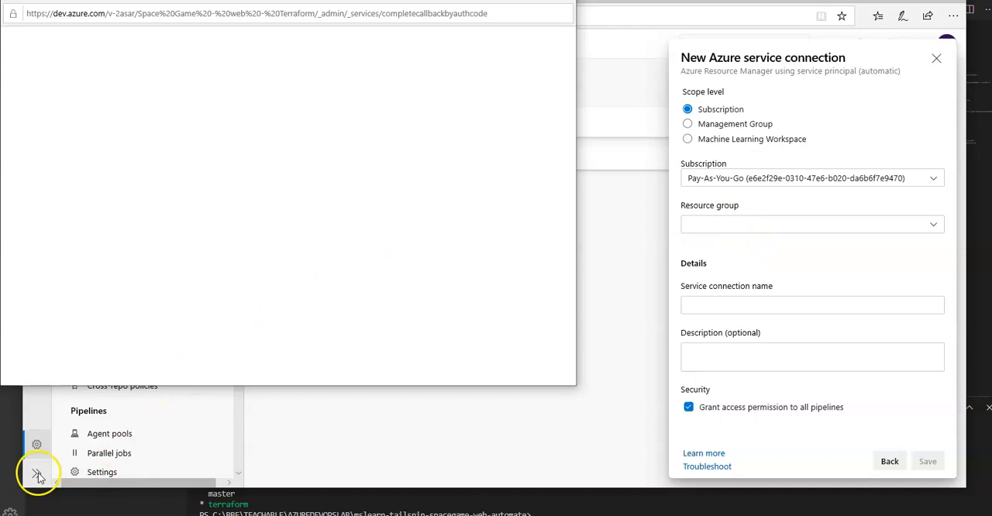
Enter 'Resource Manager - Tailspin - Space Game' as the service connection name
left_click(812, 305)
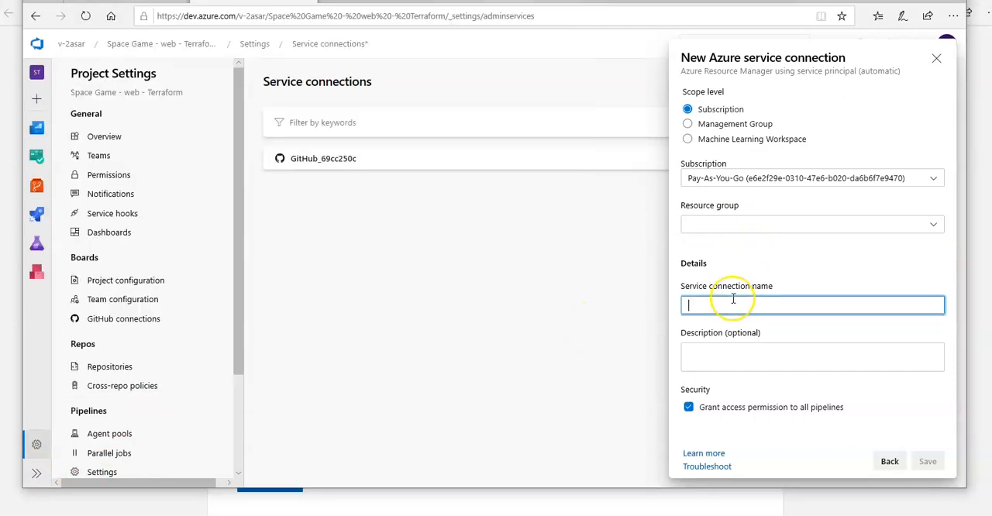
type("Resource Manager - Tailspin - Space Game")
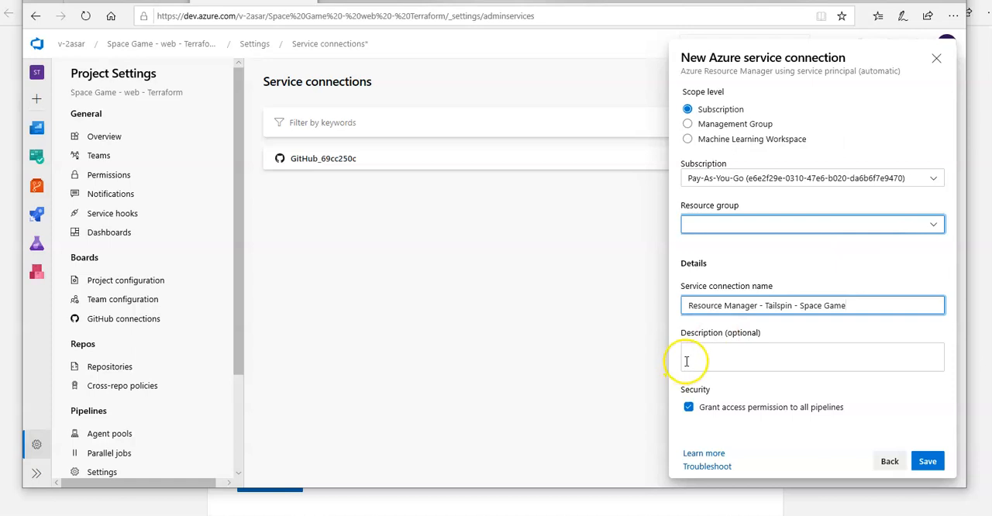
mouse_move(748, 400)
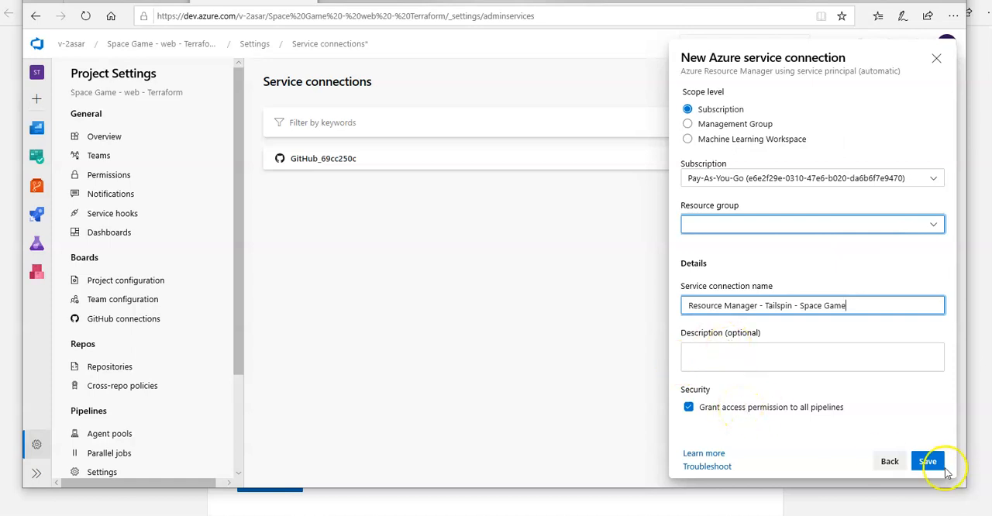
Save the connection and let setup finish so the panel closes
left_click(928, 461)
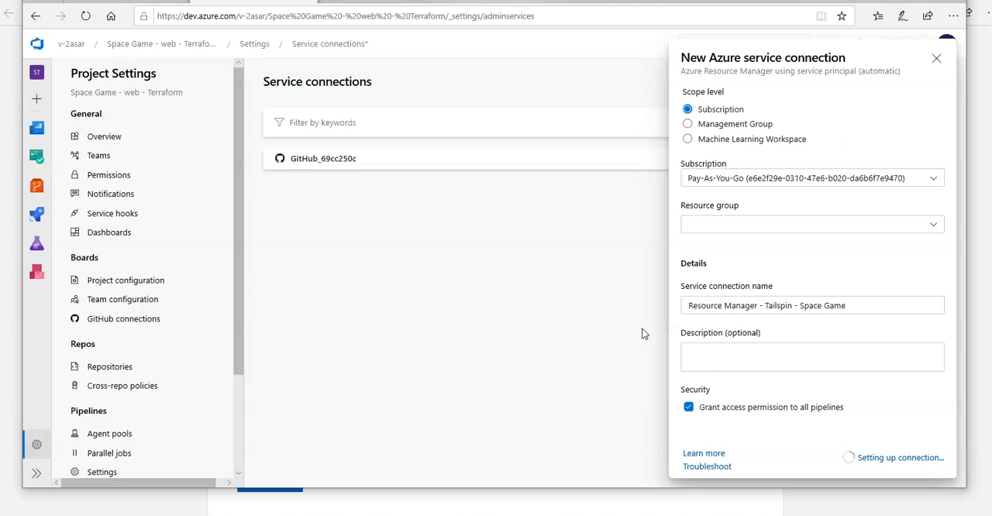
mouse_move(756, 434)
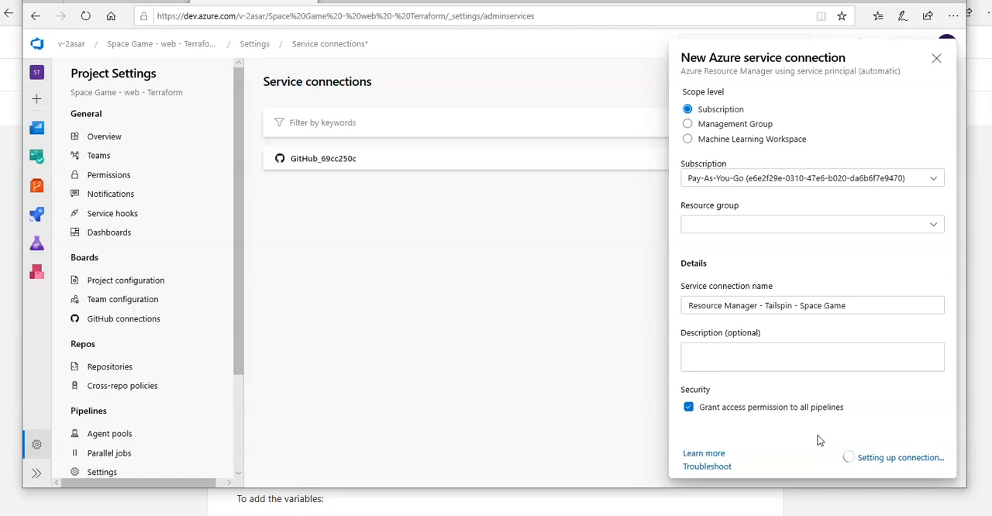
left_click(936, 58)
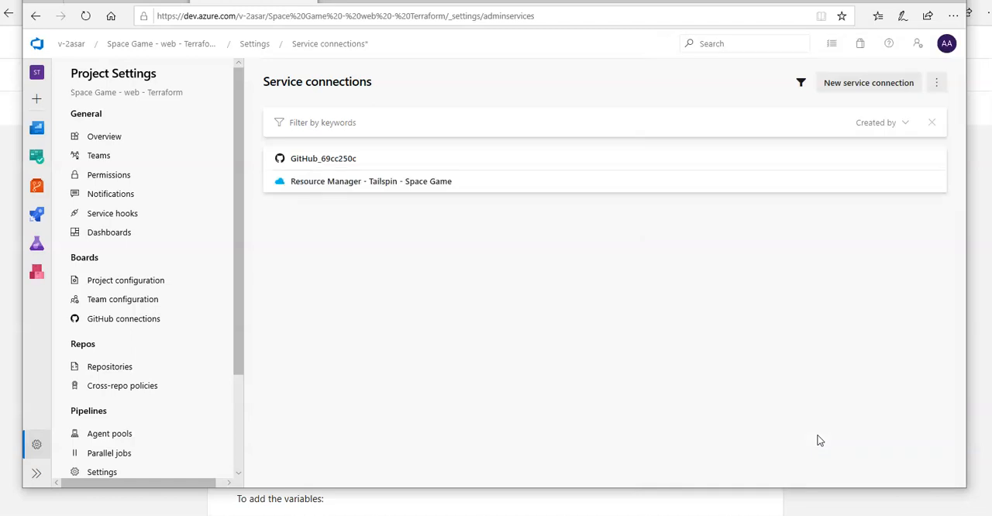
mouse_move(372, 186)
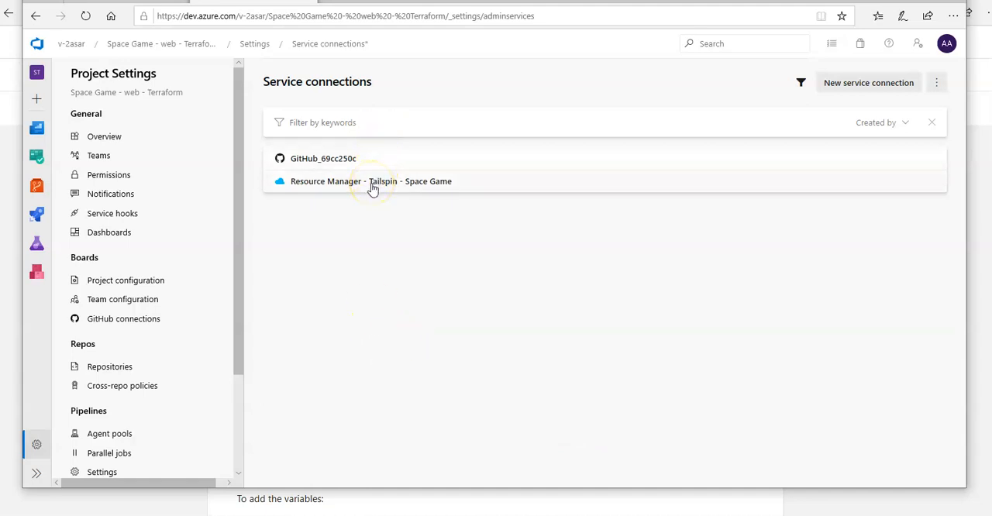
Open the Resource Manager - Tailspin - Space Game connection's overview page
left_click(371, 181)
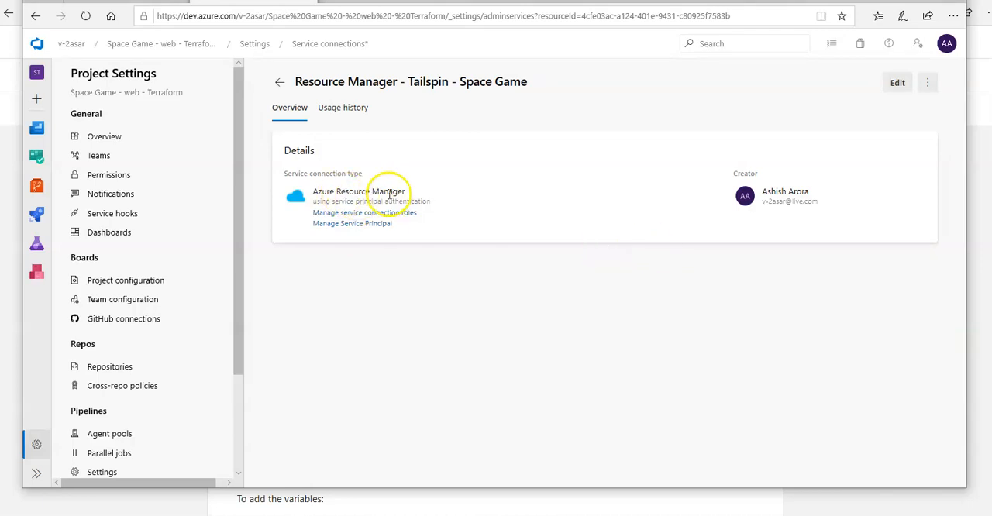
mouse_move(385, 201)
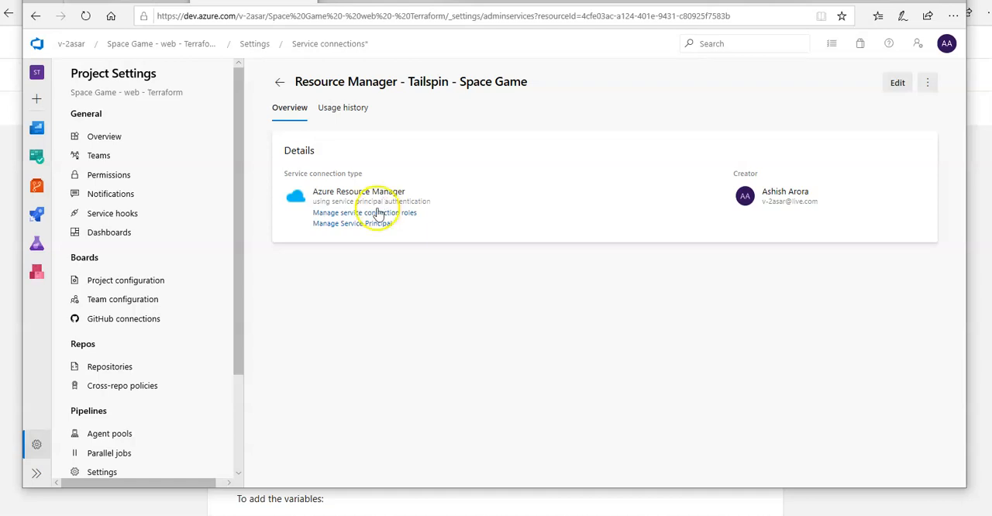
View the connection's service principal app in Azure Portal, then open portal Home in a new tab
left_click(354, 223)
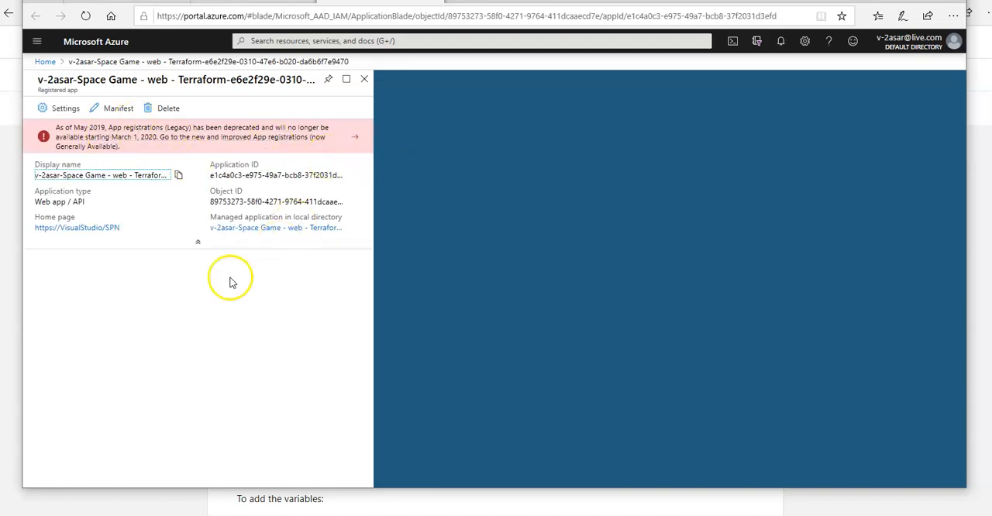
mouse_move(158, 175)
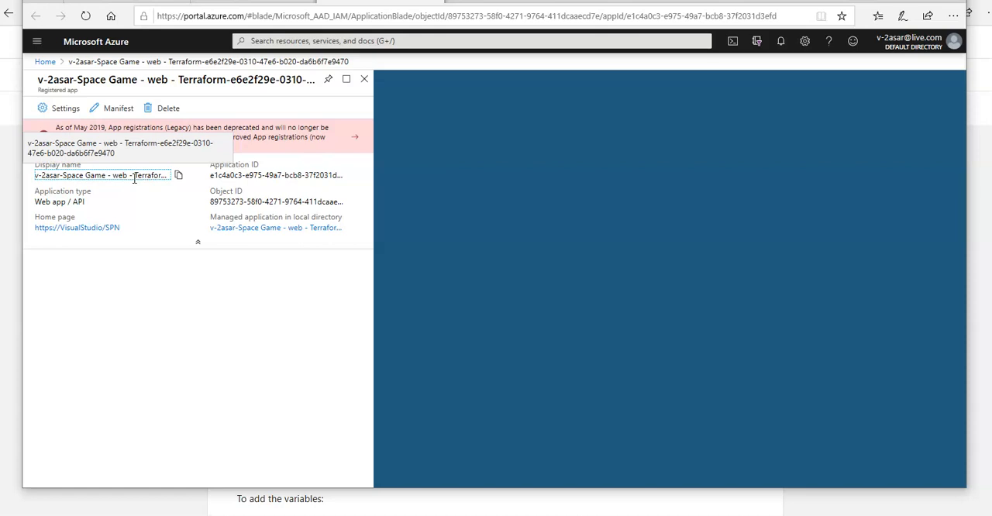
mouse_move(77, 227)
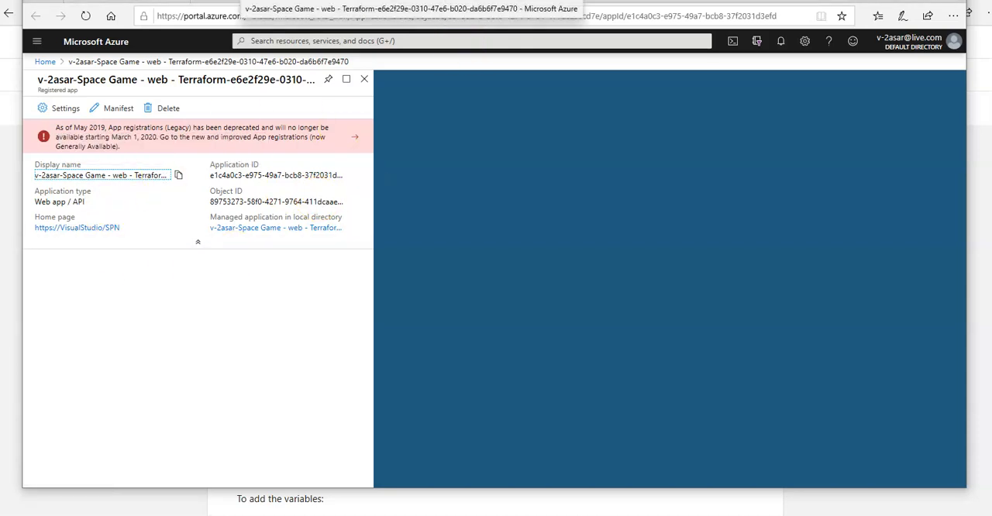
right_click(45, 62)
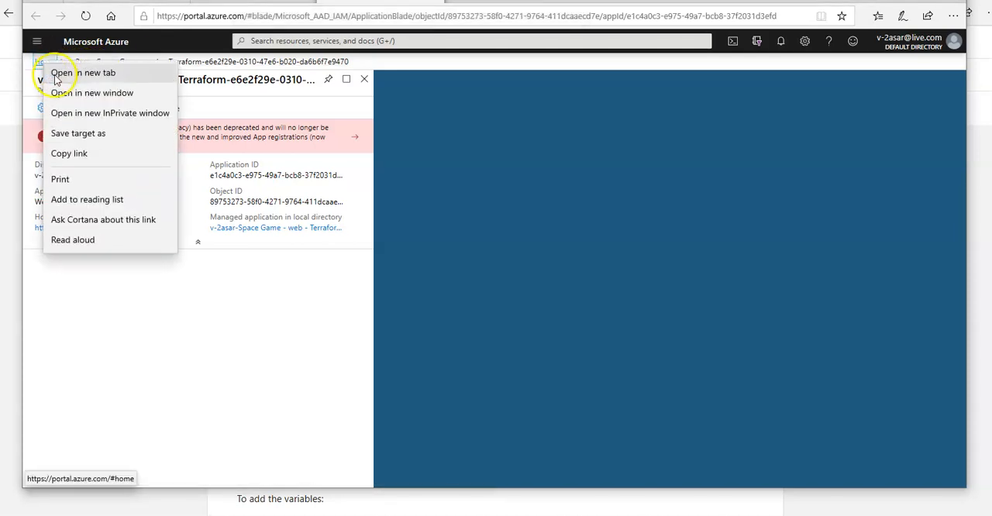
left_click(83, 72)
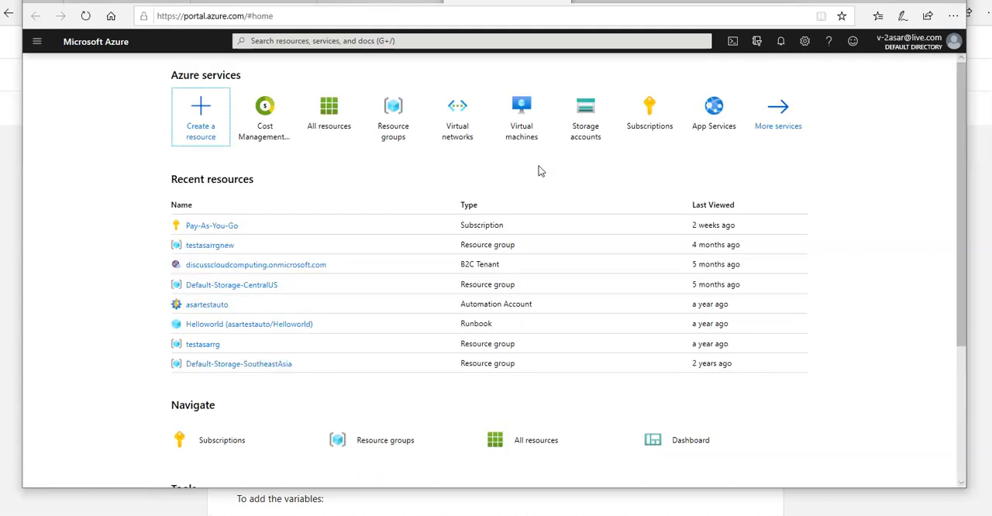
mouse_move(66, 91)
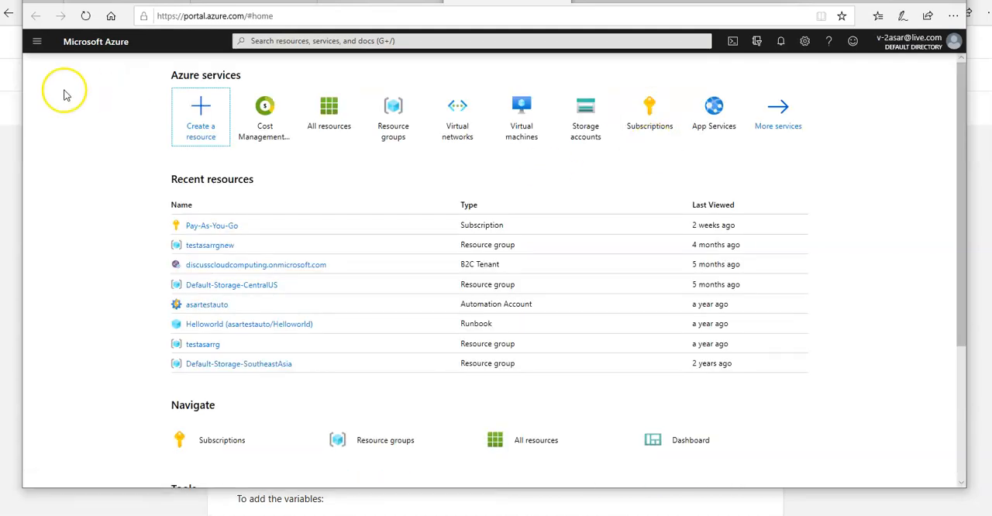
From the portal menu, go to Azure Active Directory's App registrations
left_click(36, 41)
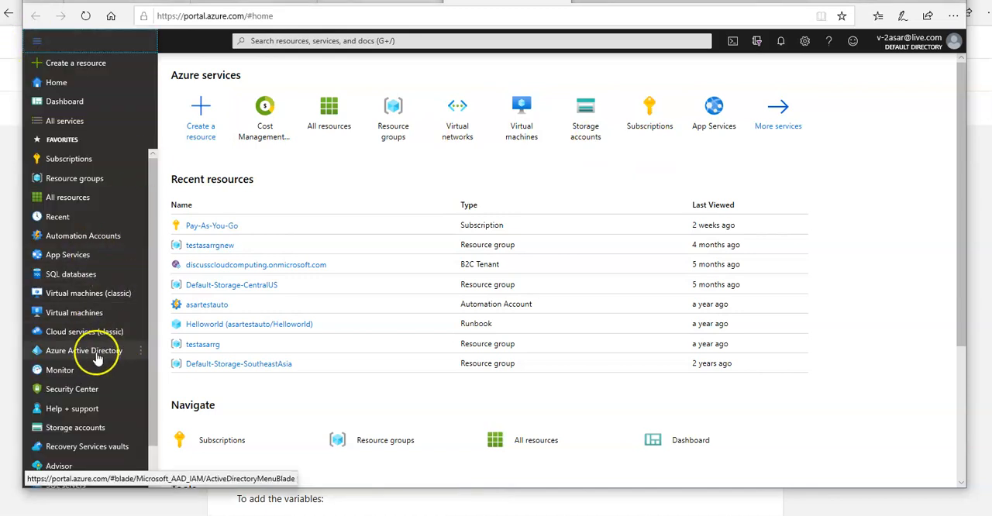
left_click(85, 350)
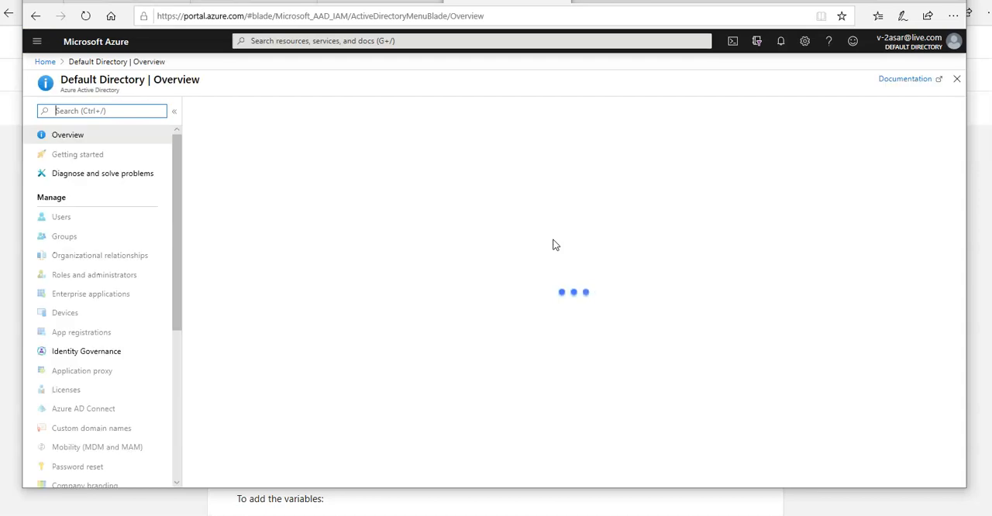
mouse_move(196, 303)
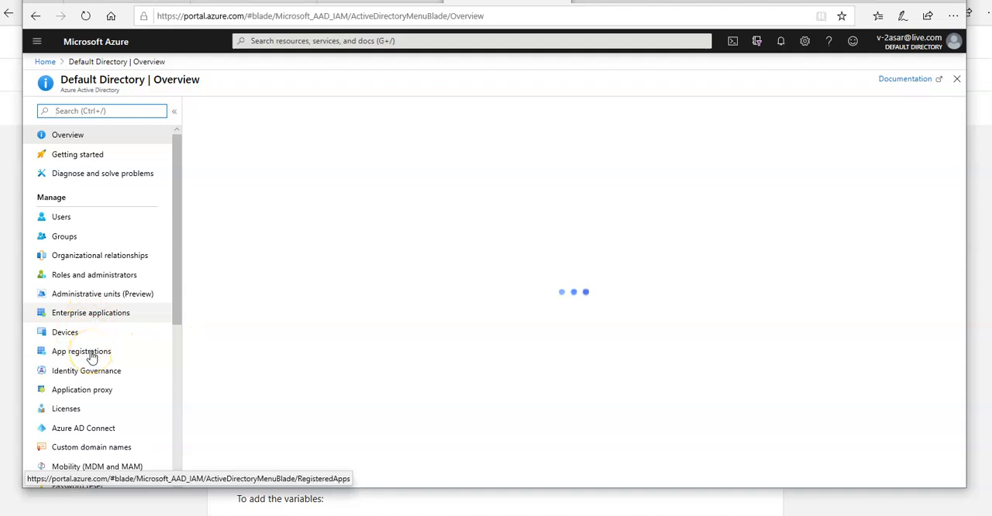
left_click(82, 351)
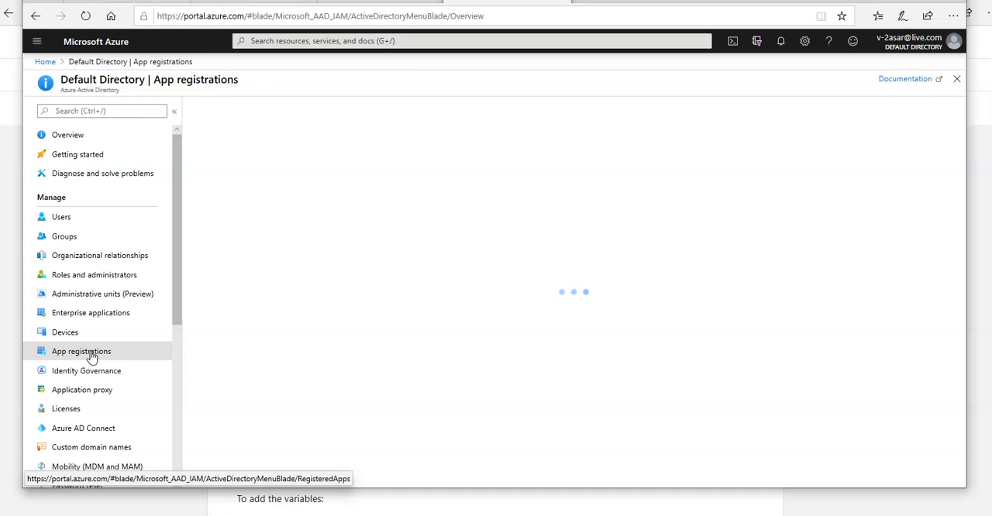
left_click(81, 351)
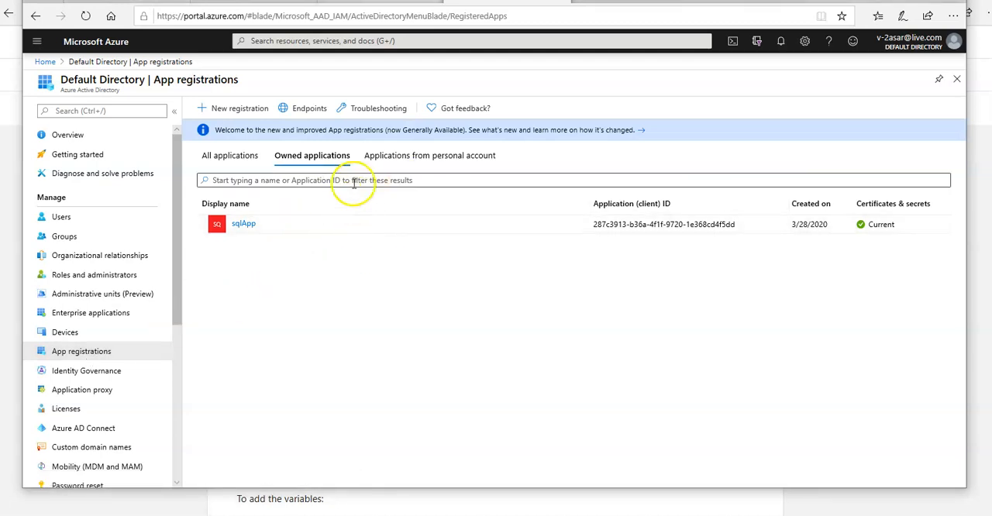
Show all applications in App registrations, including the Space Game - web - Terraform registration
left_click(231, 156)
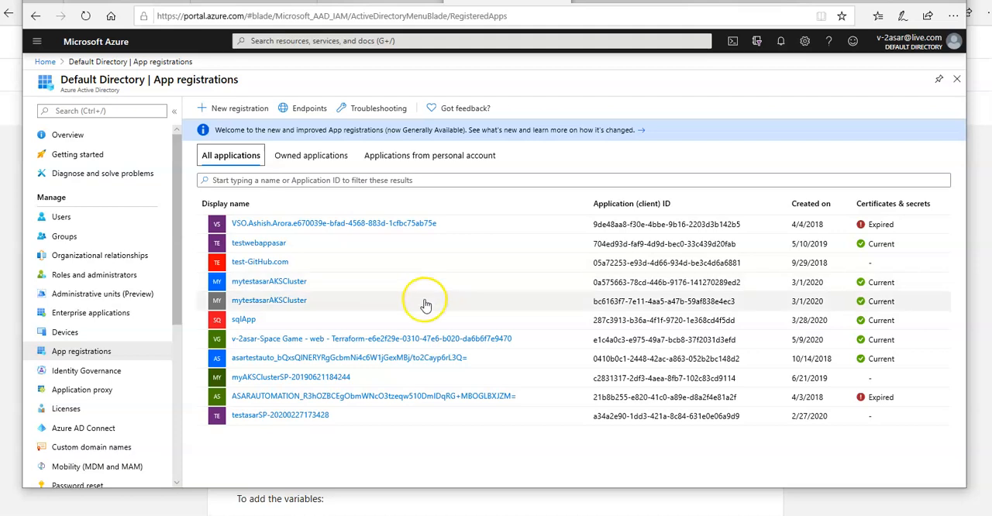
mouse_move(361, 345)
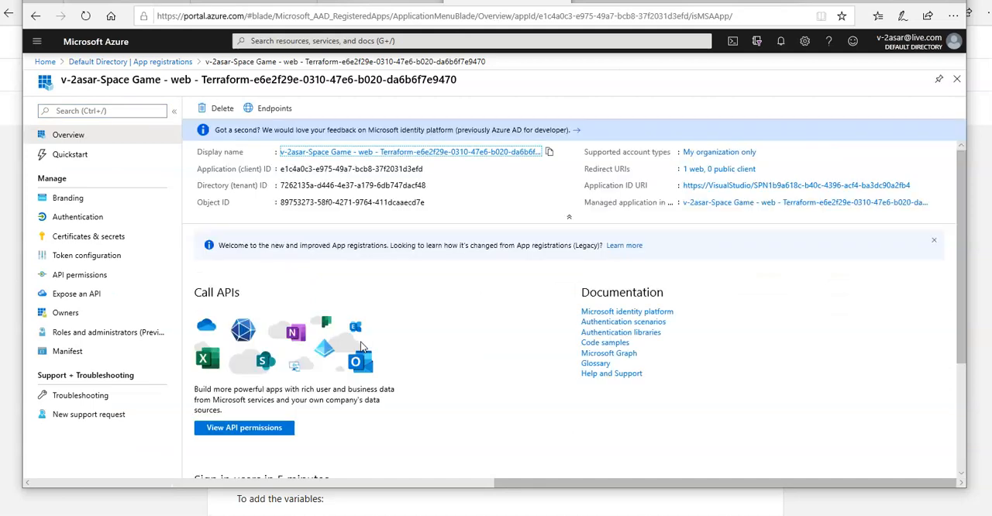
mouse_move(480, 273)
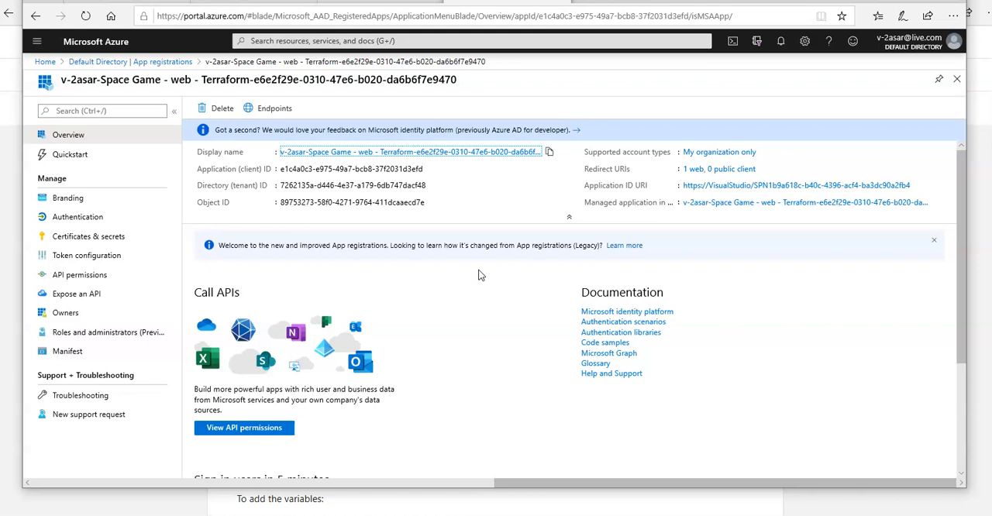
mouse_move(655, 273)
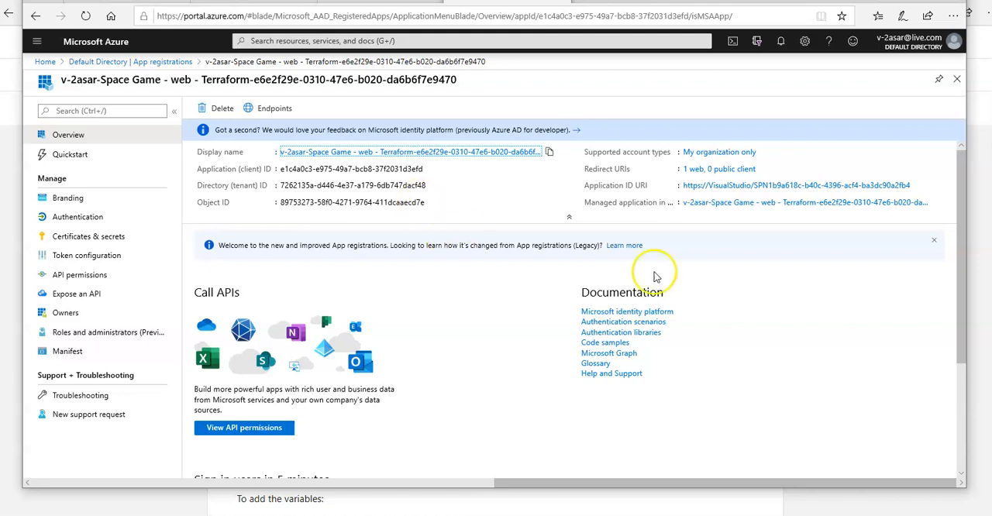
mouse_move(12, 304)
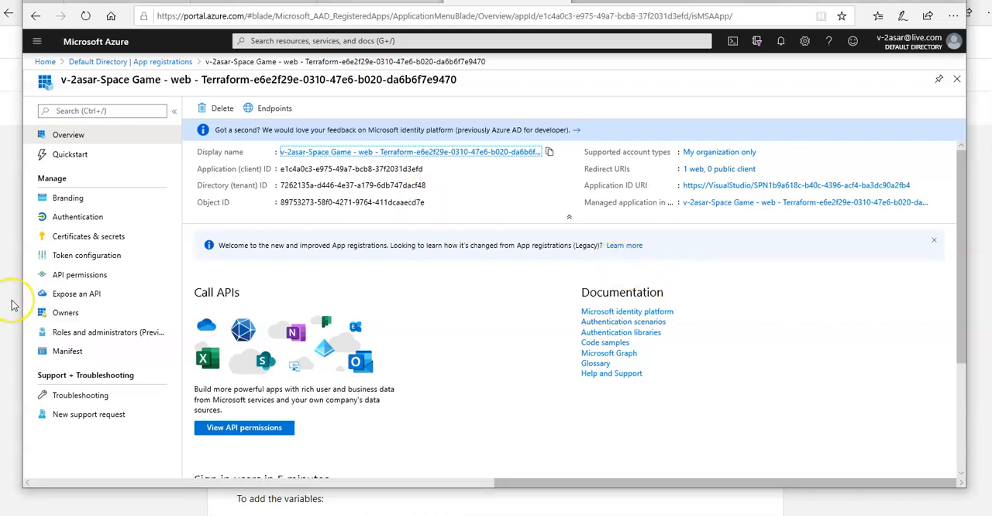
mouse_move(89, 236)
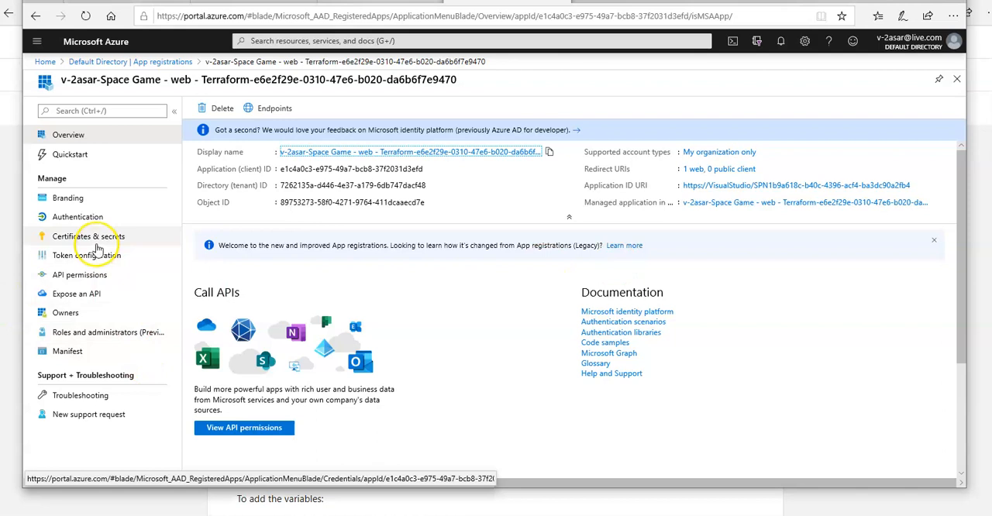
View the Space Game Terraform app's Certificates & secrets, showing one client secret expiring 5/9/2022
left_click(89, 236)
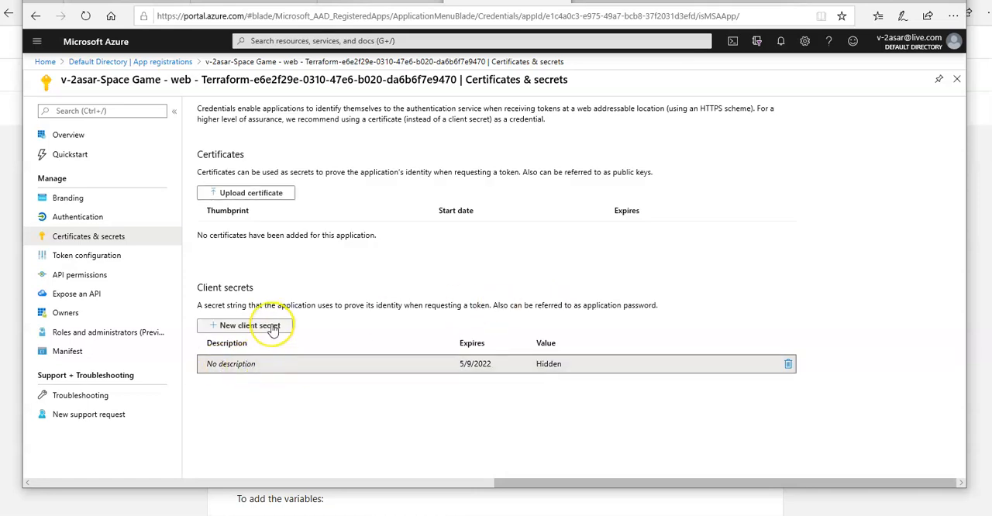
mouse_move(251, 325)
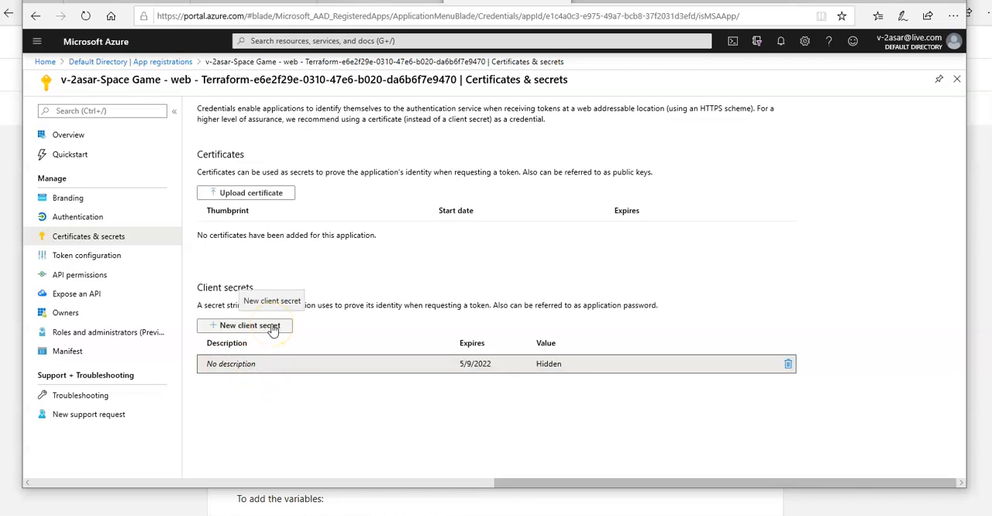
mouse_move(474, 298)
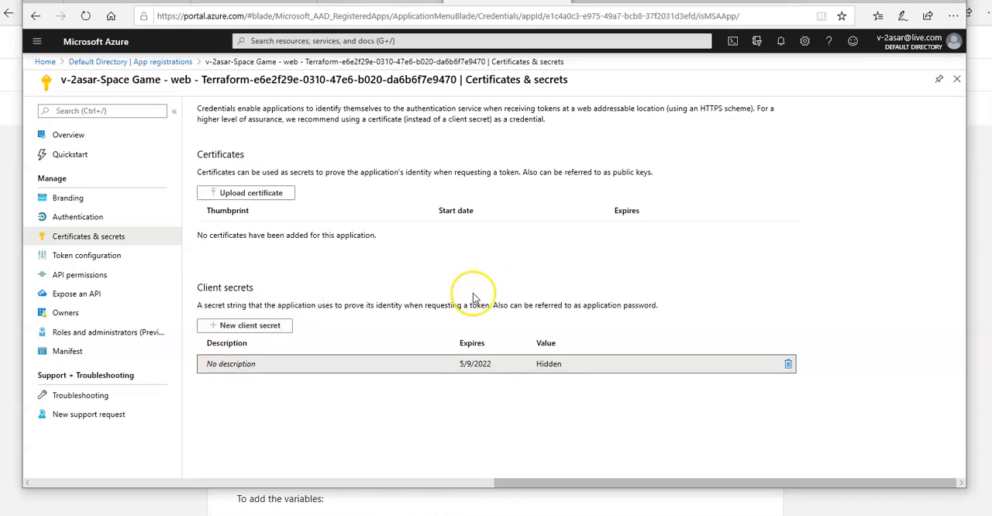
mouse_move(474, 298)
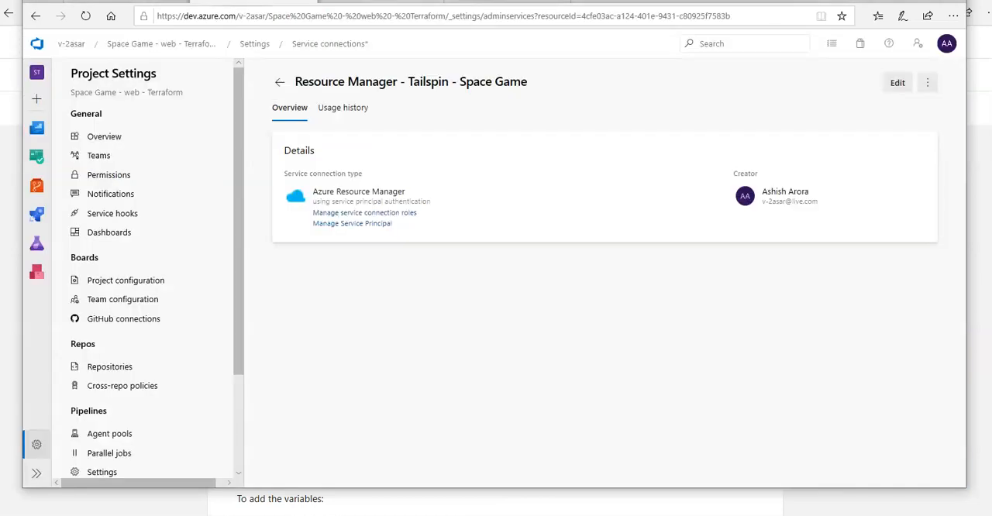
mouse_move(526, 475)
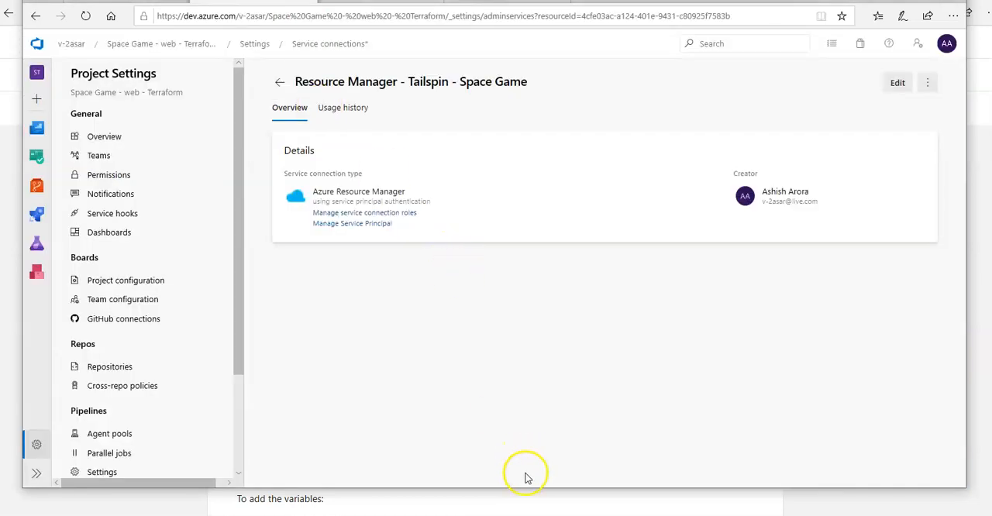
Check the Azure DevOps Pipelines page, then switch to azure-pipelines.yml in VS Code
scroll("down", 3)
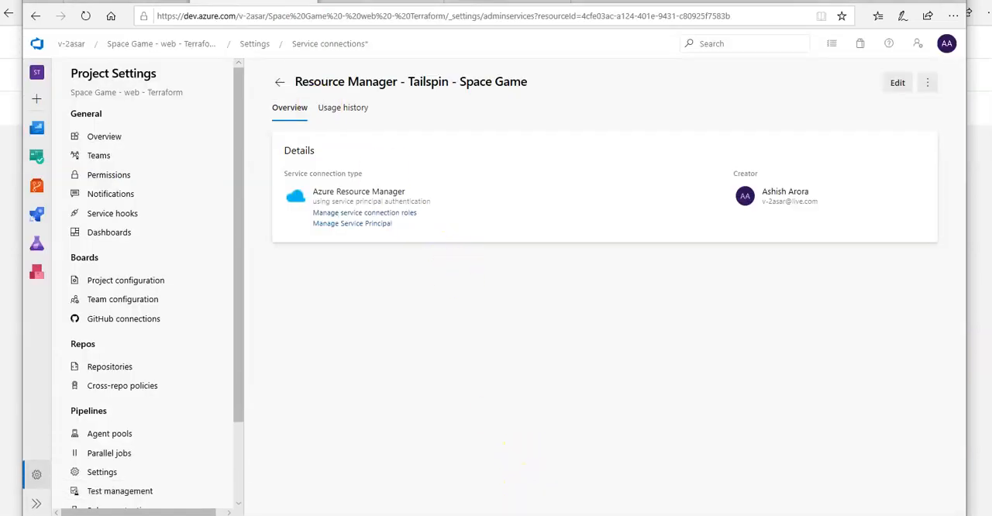
mouse_move(528, 493)
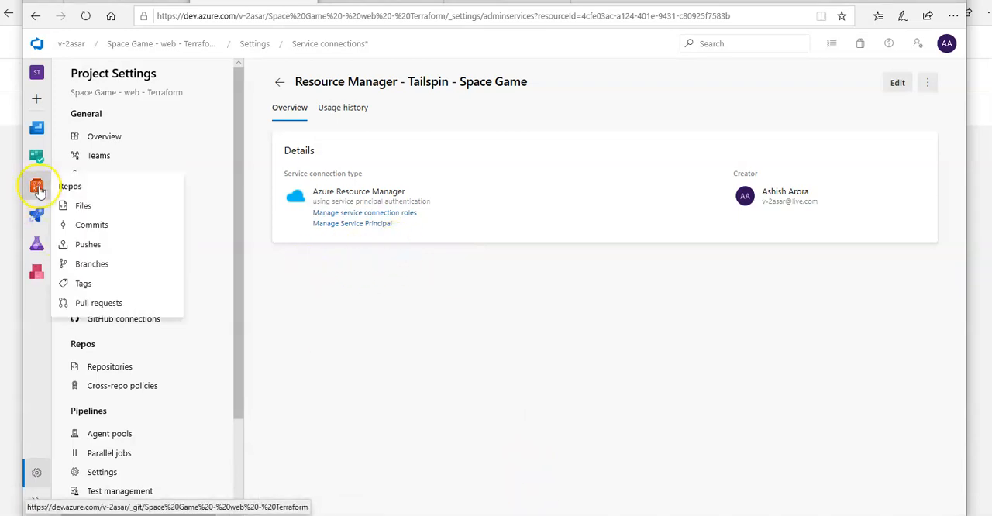
mouse_move(36, 215)
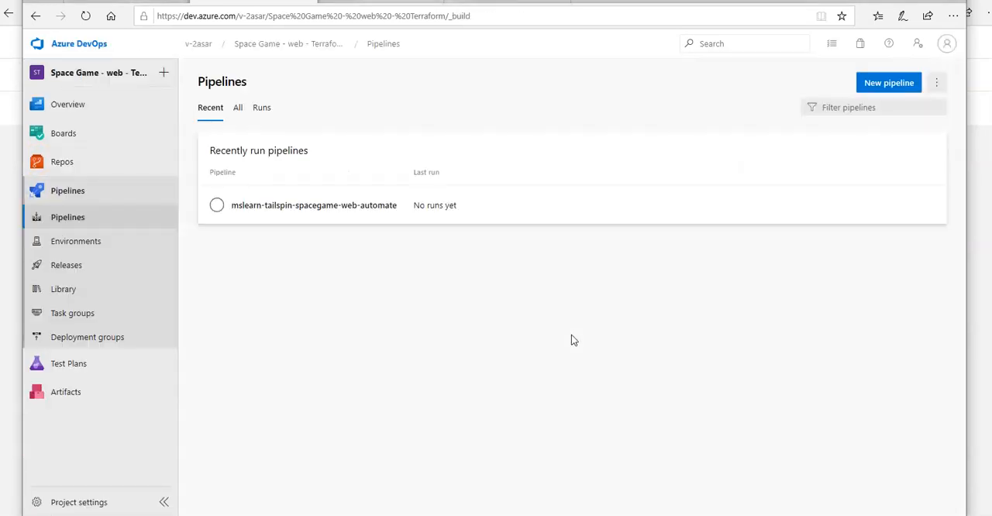
key("alt+tab")
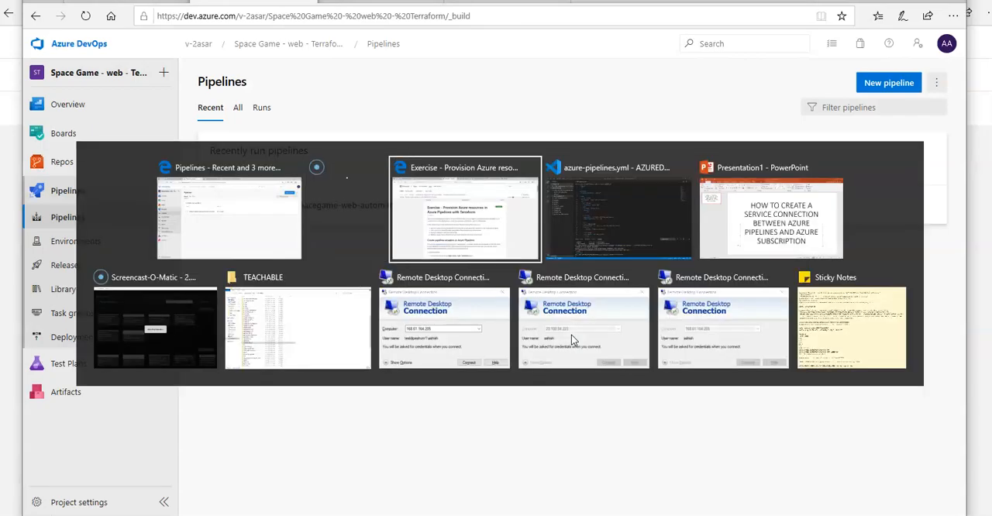
left_click(618, 217)
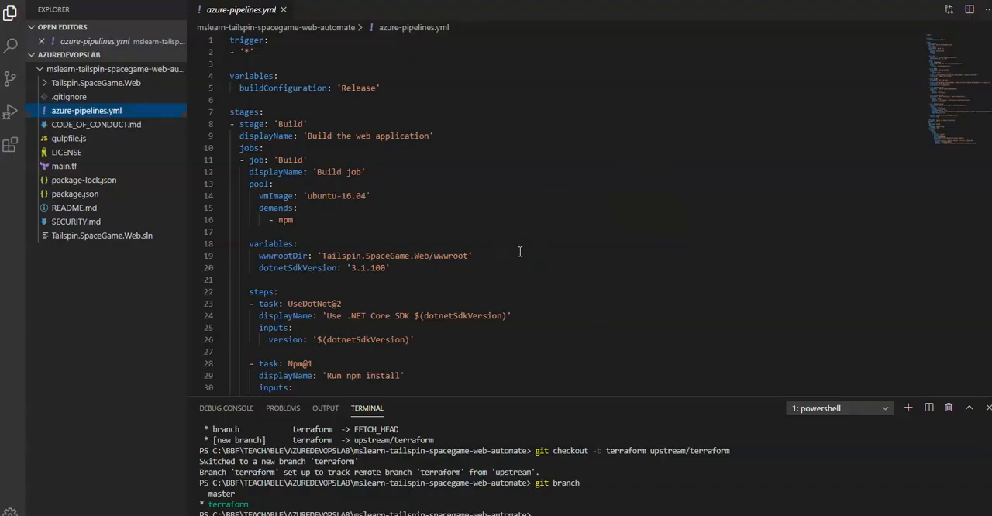
mouse_move(358, 258)
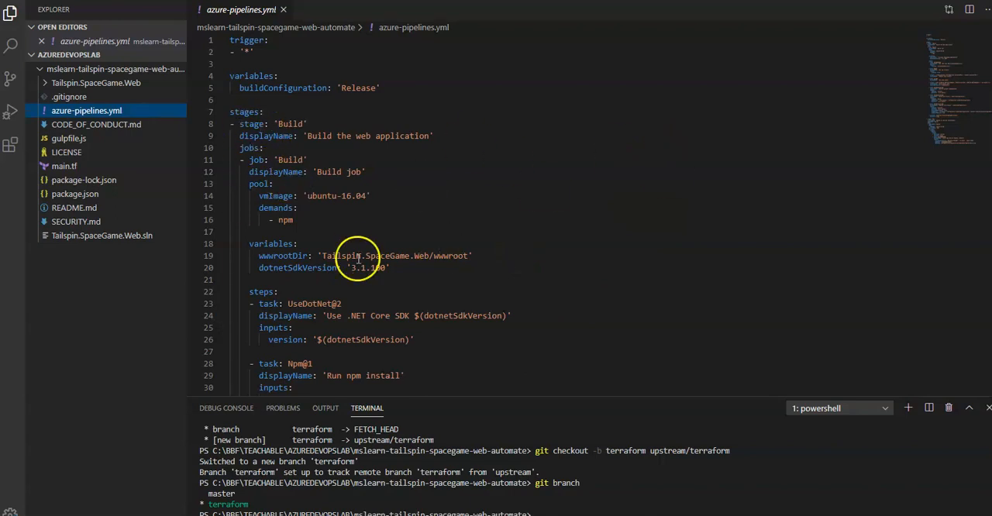
scroll("down", 3)
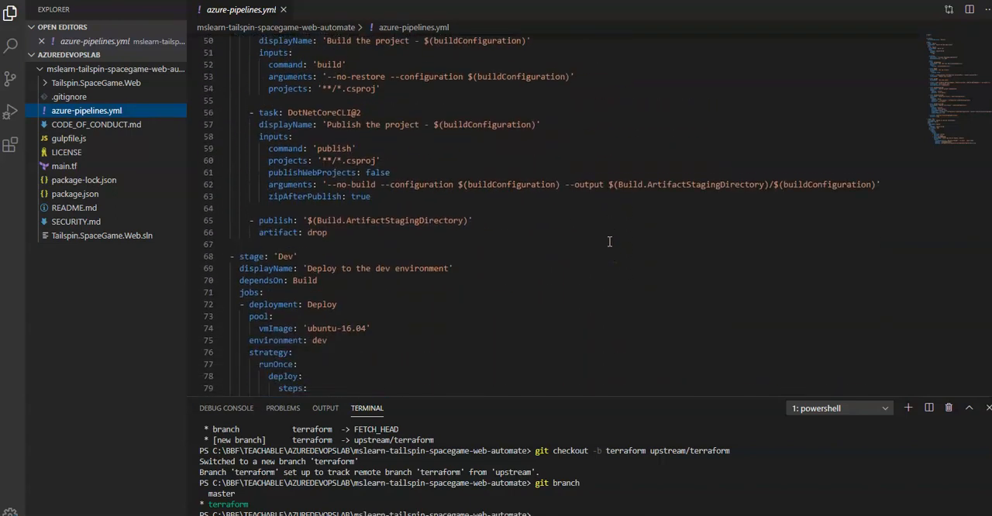
scroll("down", 3)
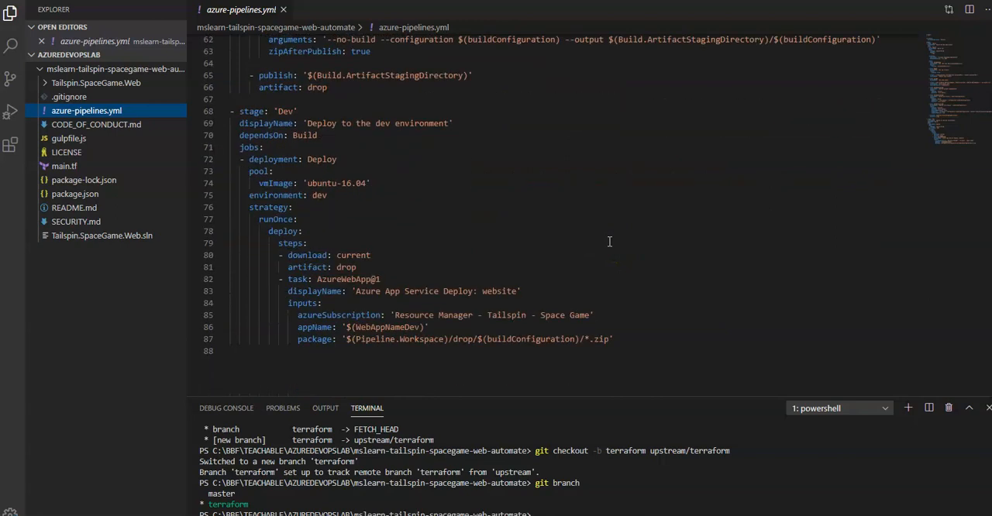
scroll("up", 3)
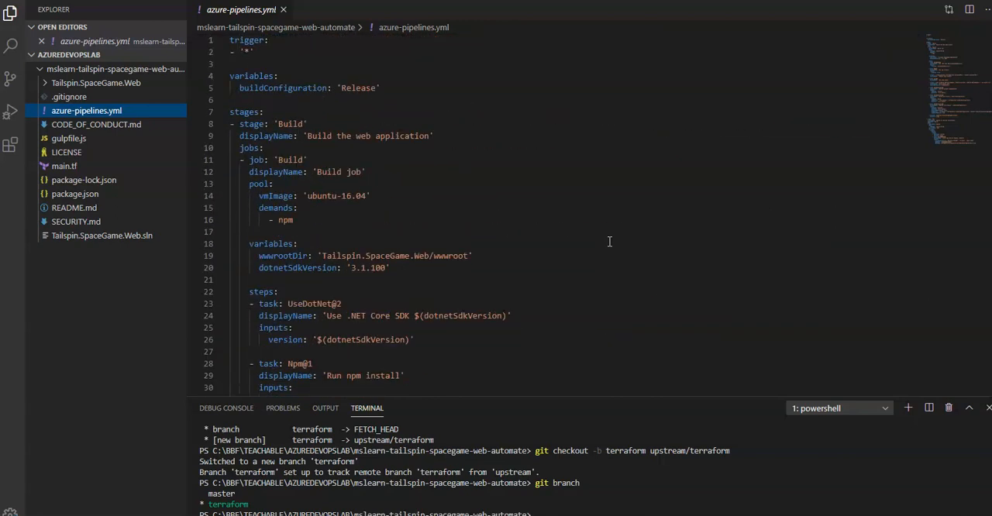